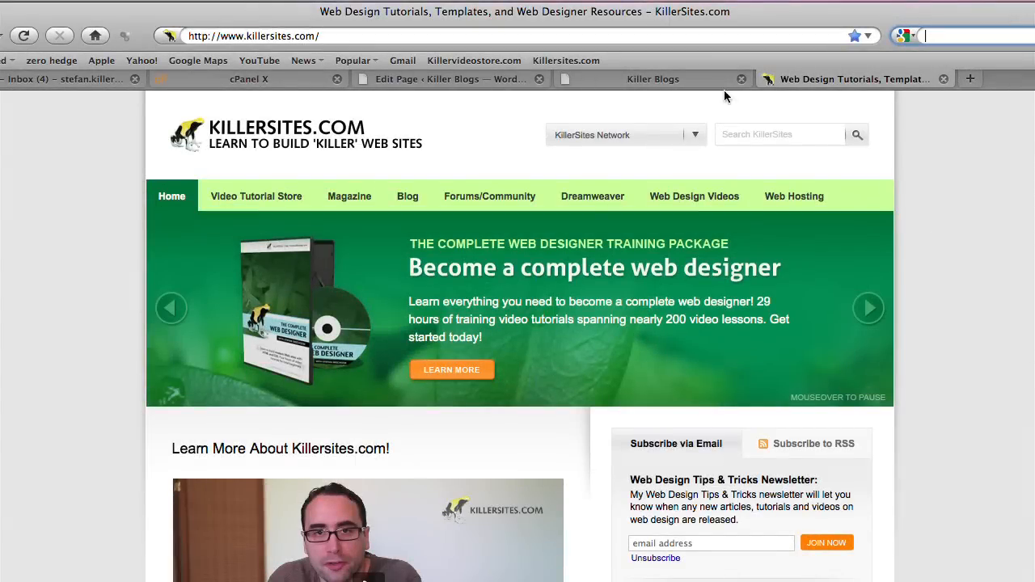
# Step: Switch to the 'Edit Page ‹ Killer Blogs' tab to edit the Home page
pyautogui.click(653, 78)
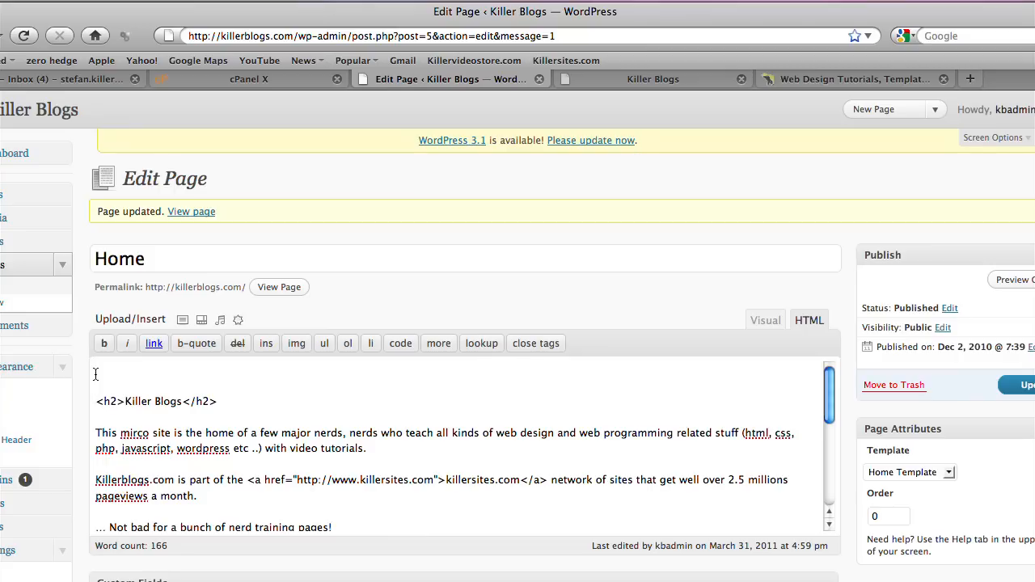
pyautogui.moveTo(183, 319)
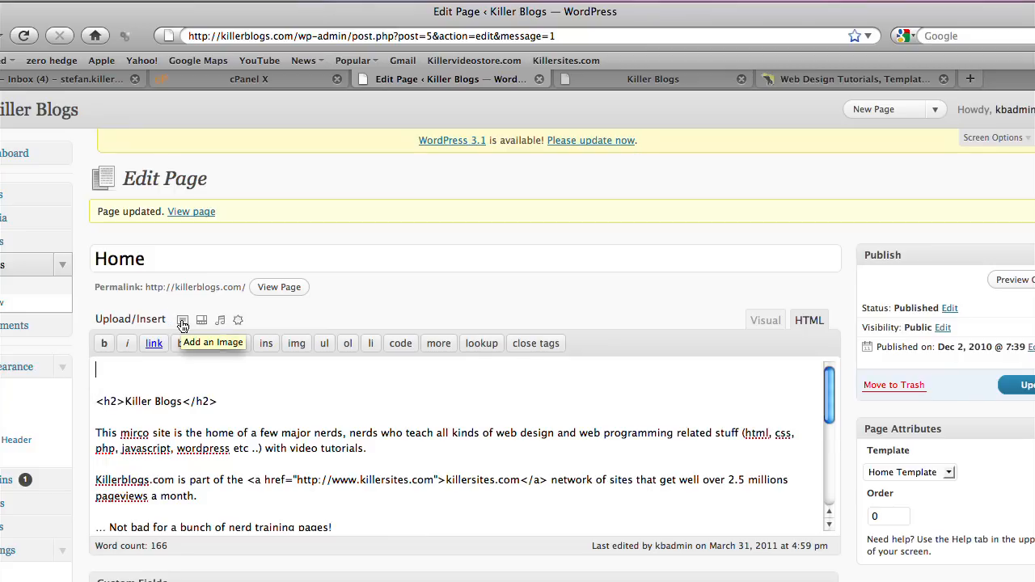
# Step: Try uploading padlock image 004.png from the 128 folder; it fails with an uploads directory error
pyautogui.click(183, 320)
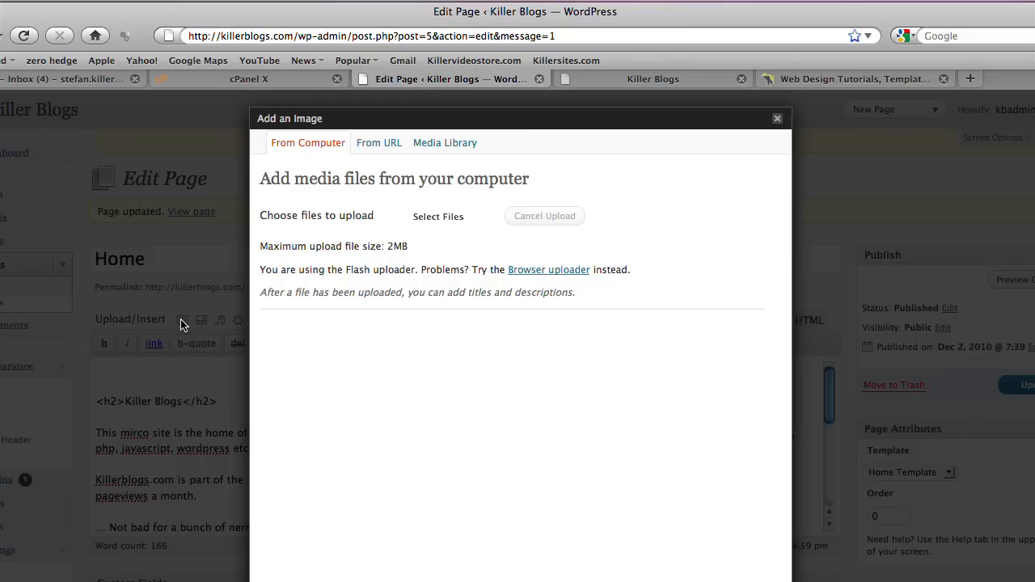
pyautogui.click(438, 216)
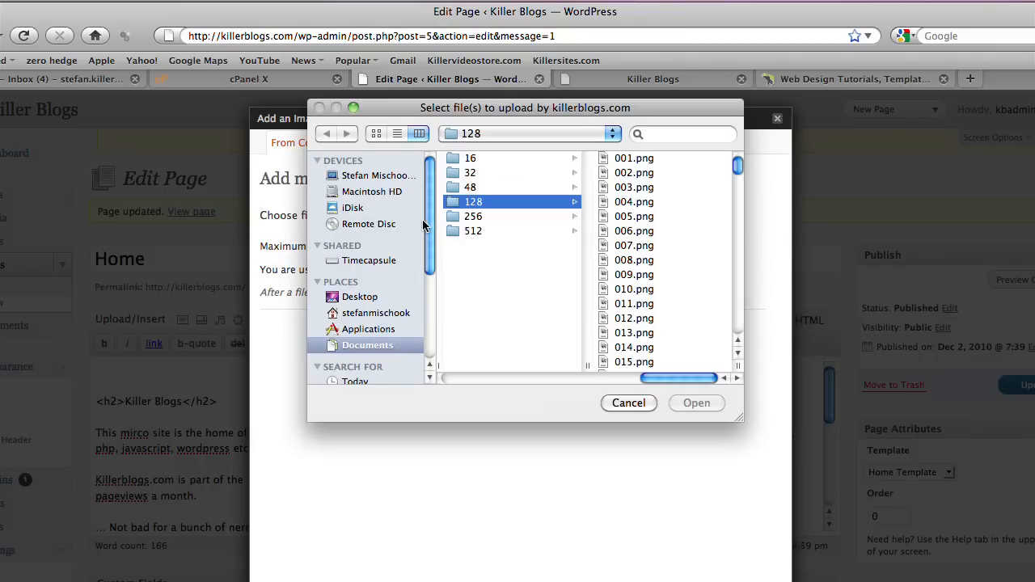
pyautogui.click(466, 201)
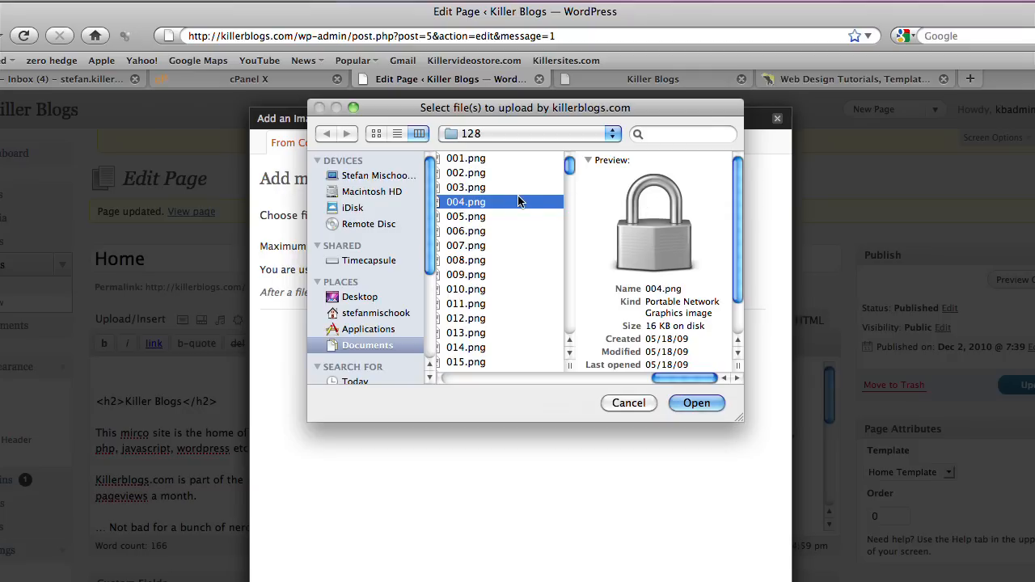
pyautogui.click(466, 187)
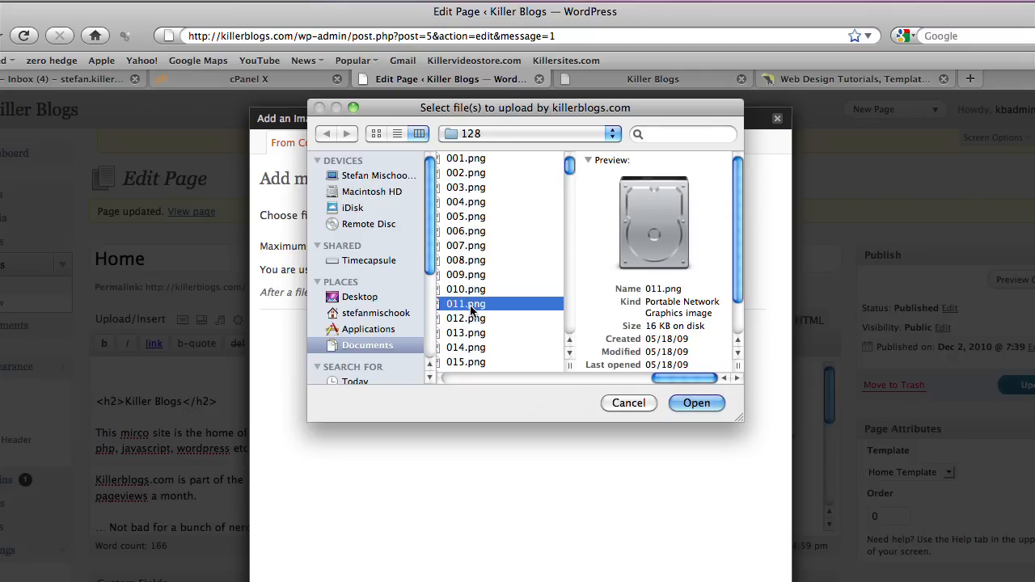
pyautogui.click(466, 201)
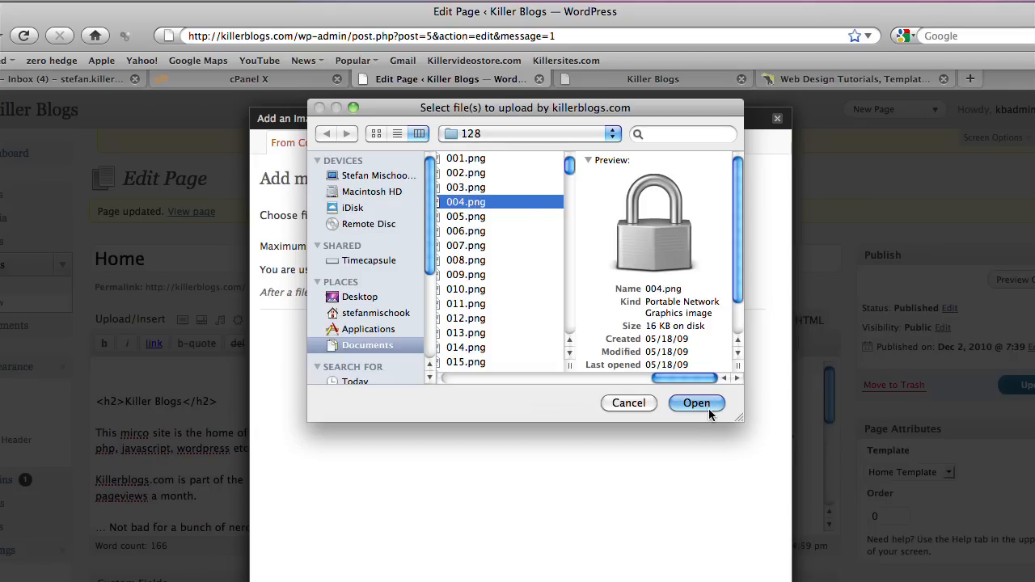
pyautogui.click(697, 403)
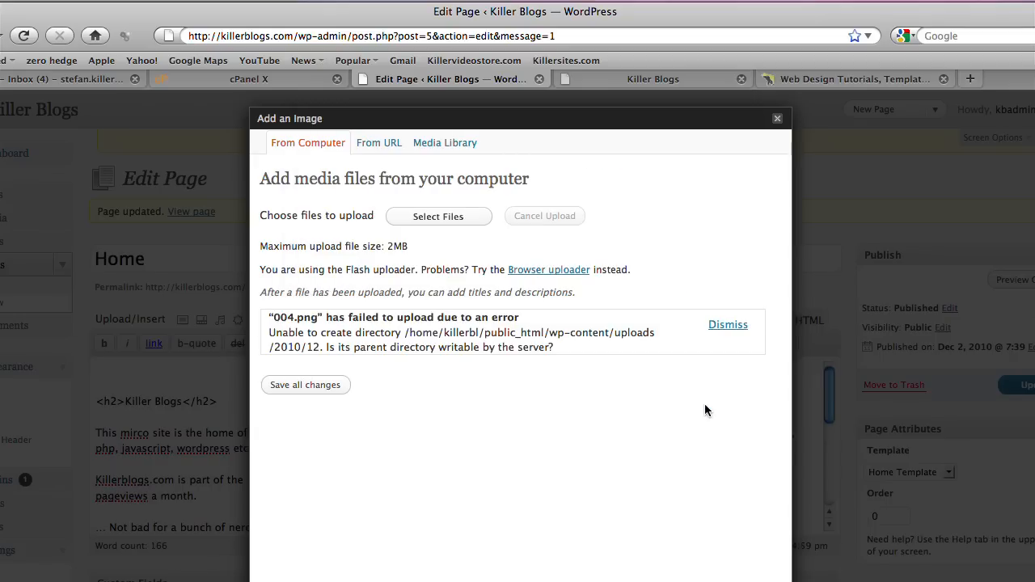
pyautogui.moveTo(347, 324)
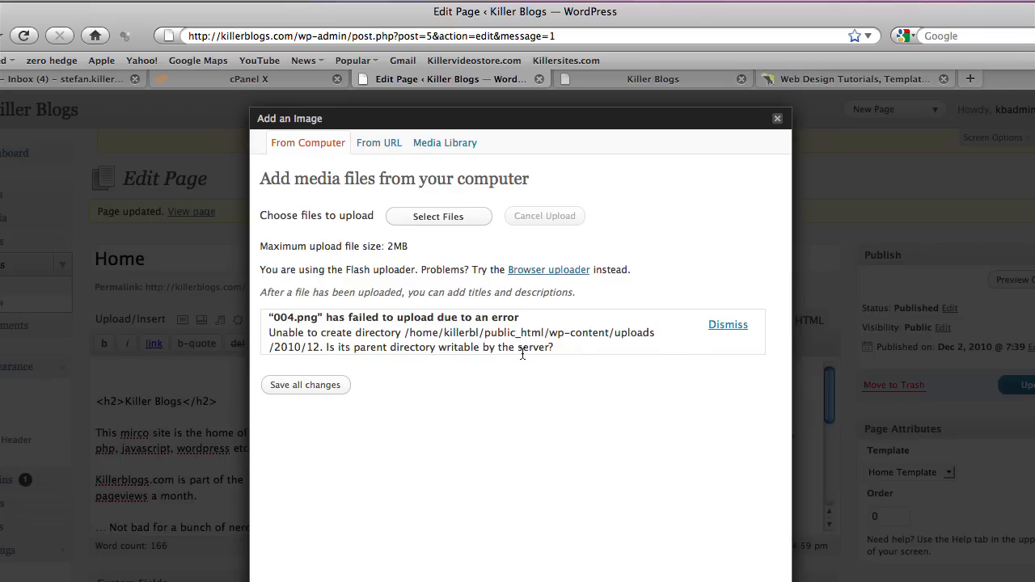
pyautogui.moveTo(353, 360)
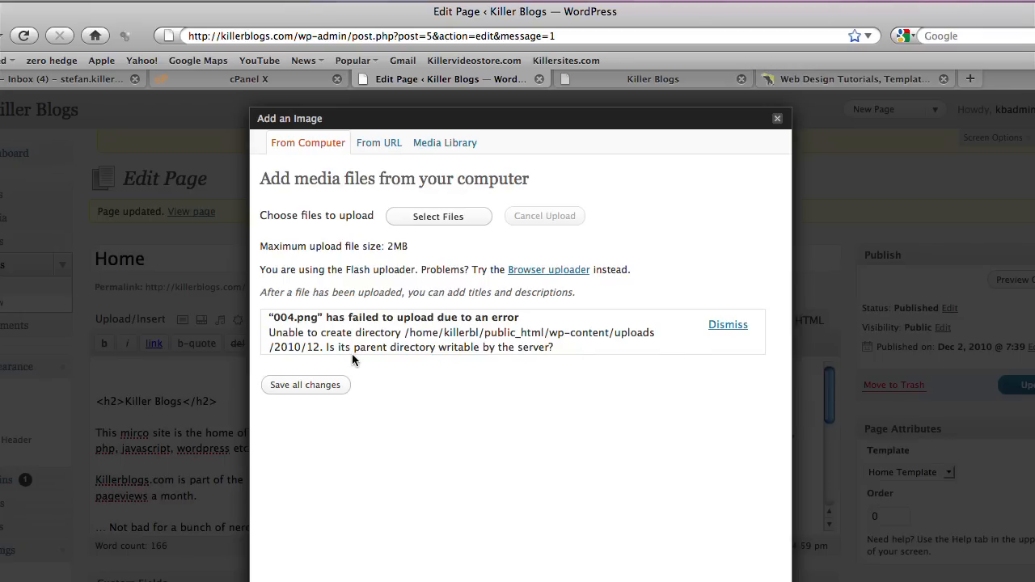
pyautogui.moveTo(499, 364)
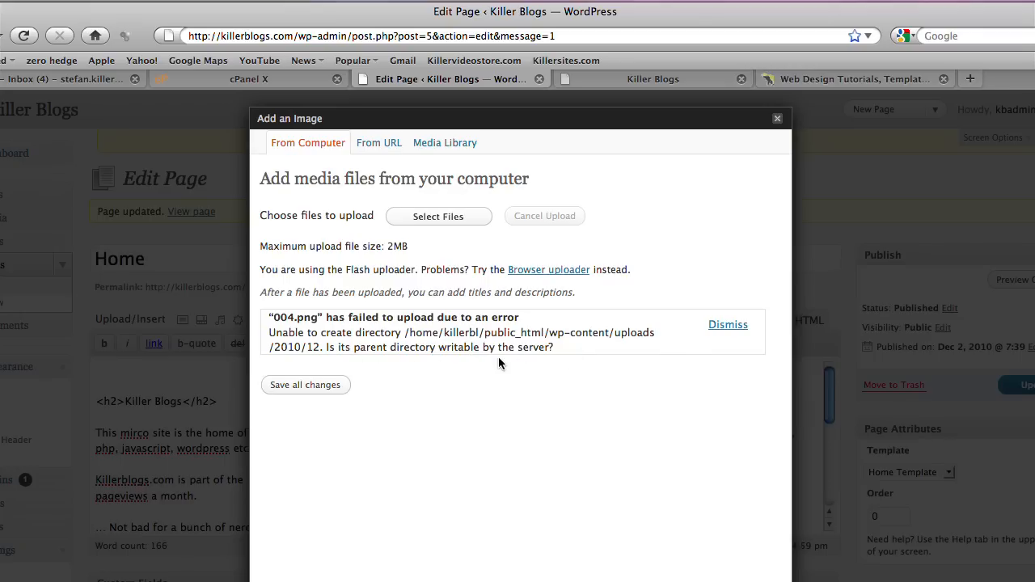
pyautogui.moveTo(511, 351)
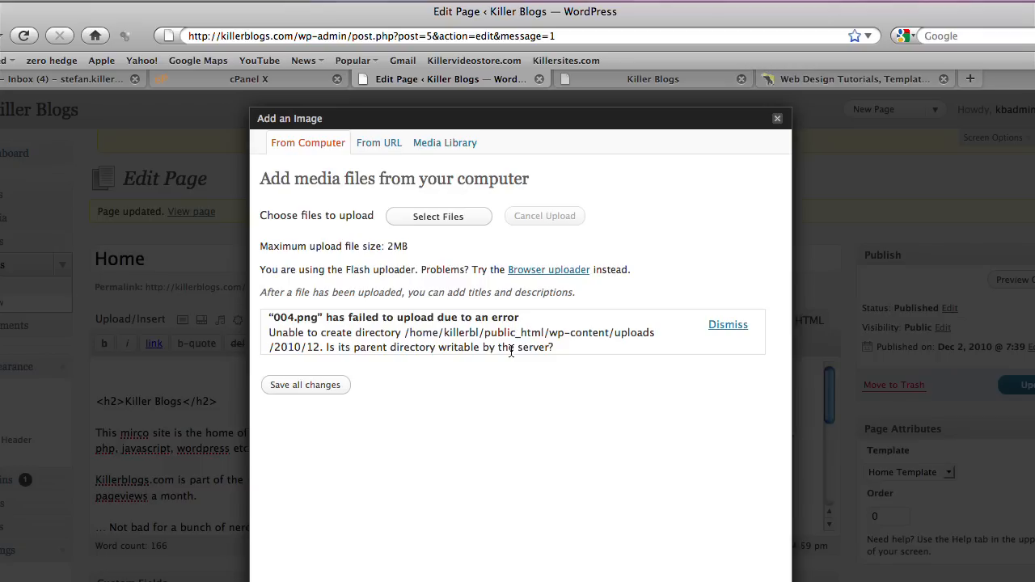
pyautogui.moveTo(566, 350)
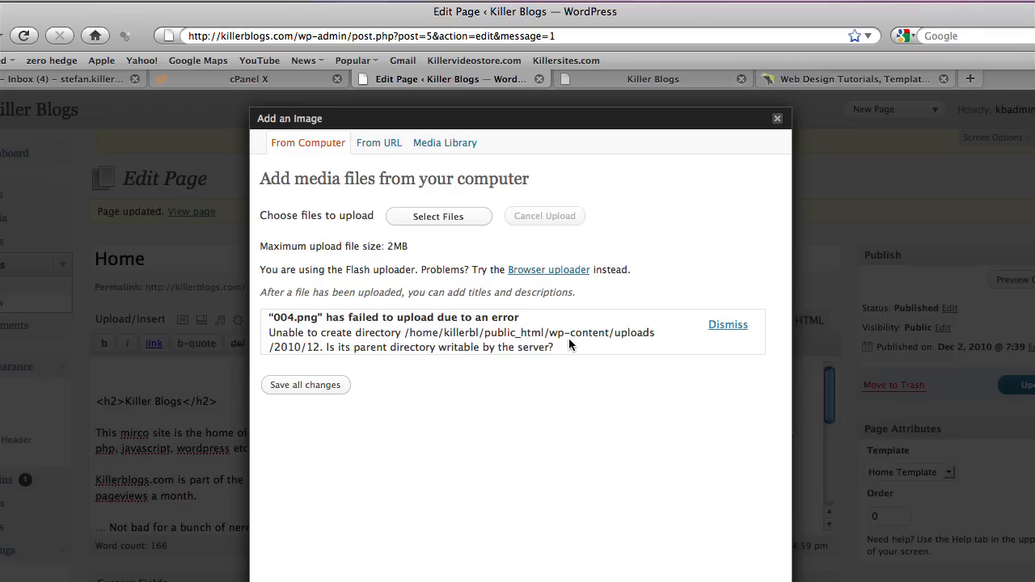
pyautogui.moveTo(551, 338)
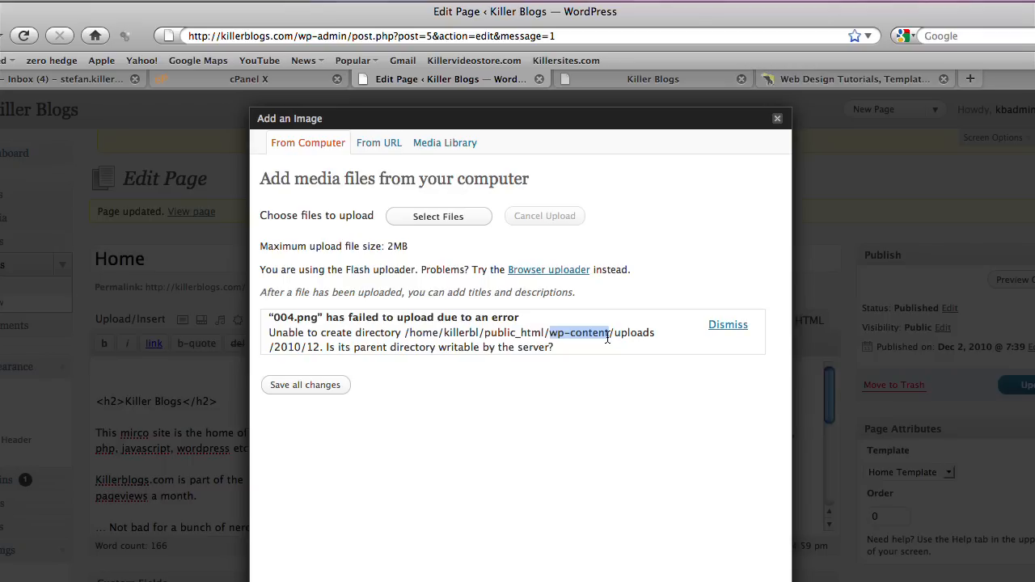
pyautogui.moveTo(827, 179)
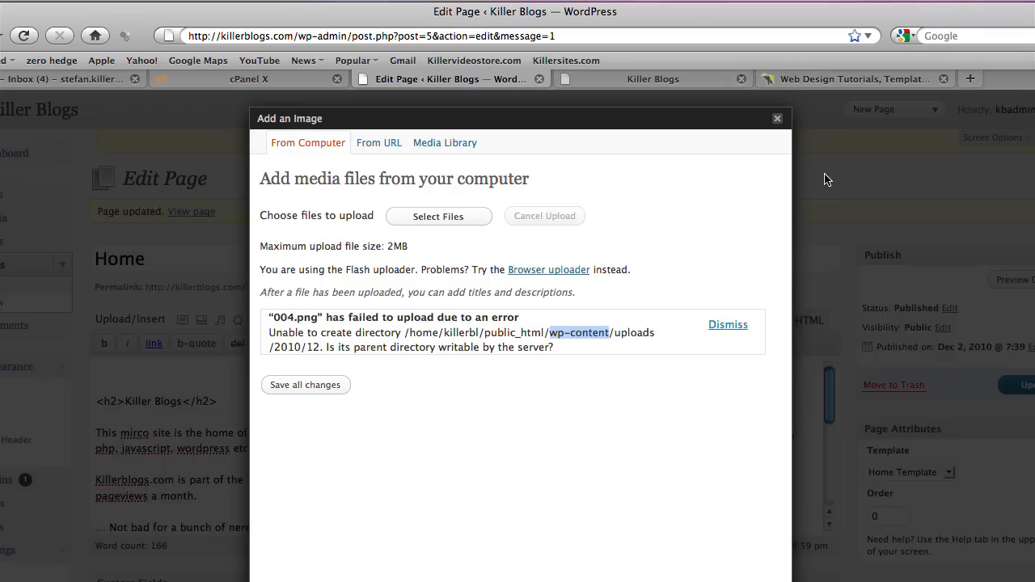
# Step: Close the failed Add an Image dialog and browse the killerblogs.com cPanel home page
pyautogui.click(777, 118)
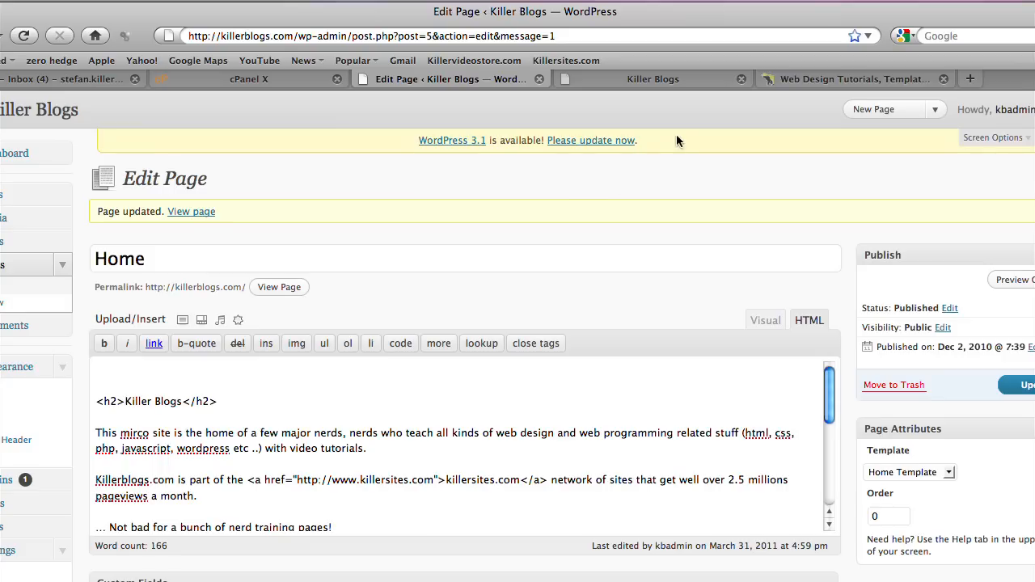
pyautogui.moveTo(240, 92)
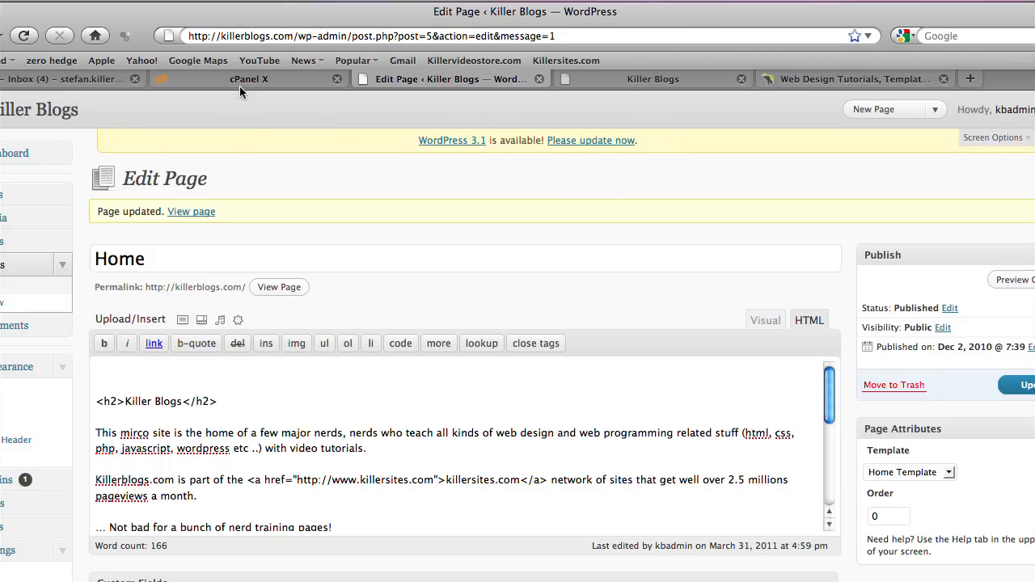
pyautogui.click(248, 79)
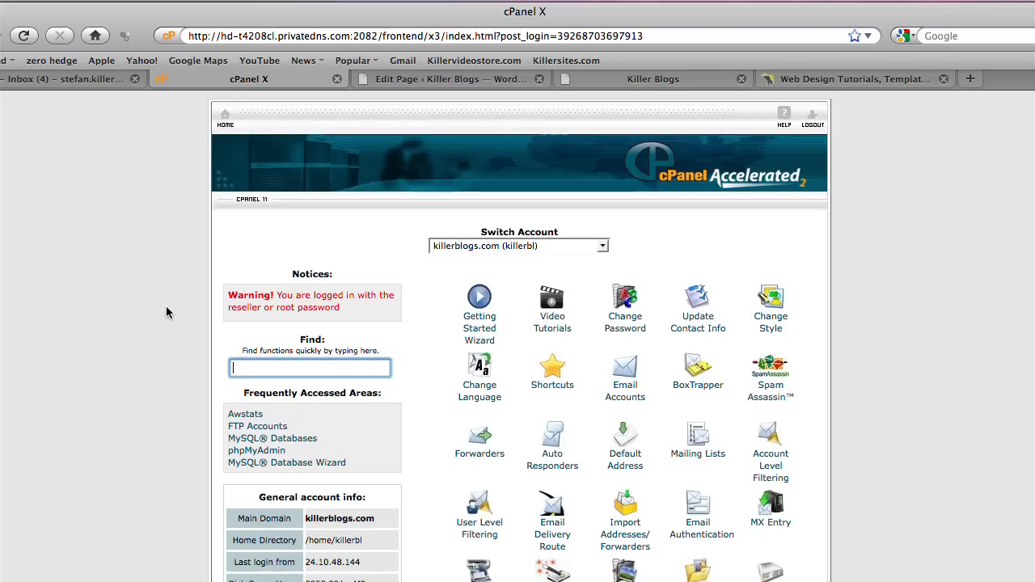
pyautogui.moveTo(187, 378)
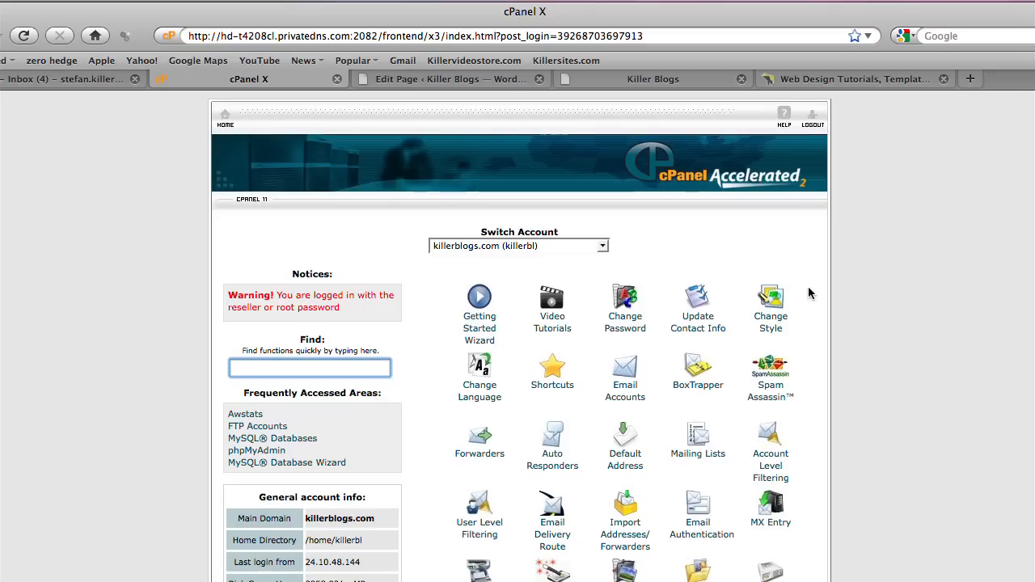
pyautogui.click(309, 368)
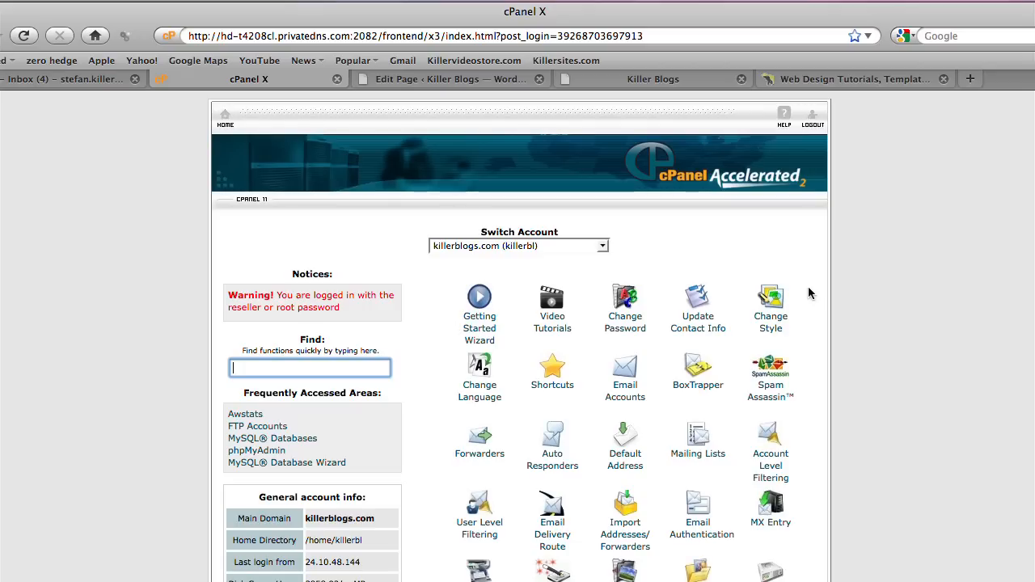
pyautogui.scroll(-3)
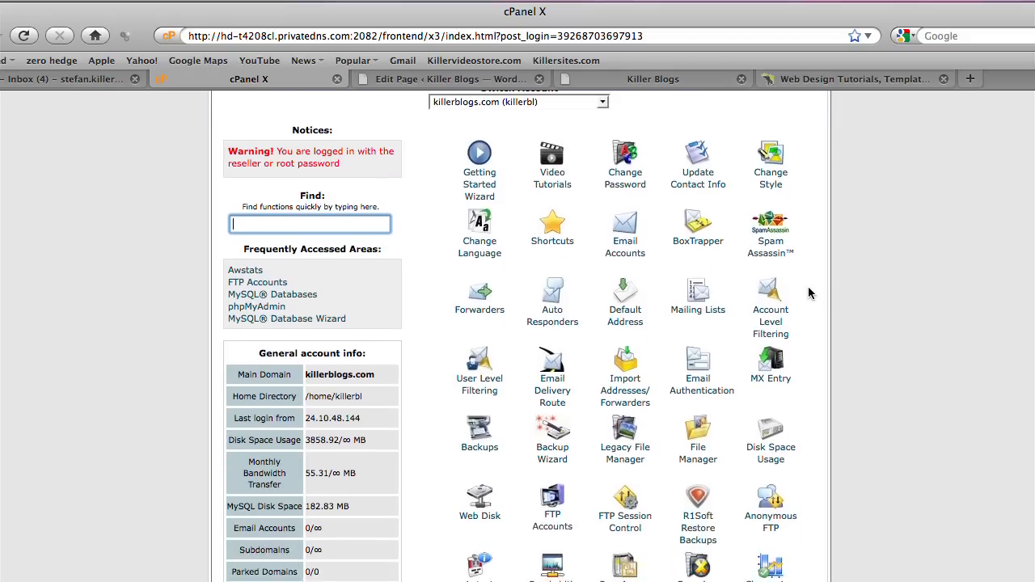
pyautogui.scroll(3)
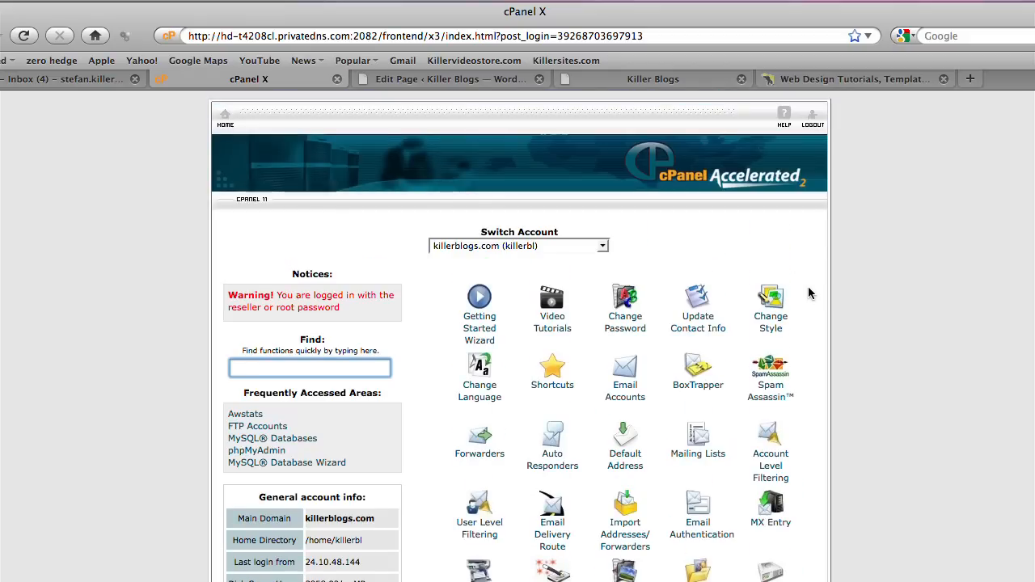
pyautogui.scroll(-3)
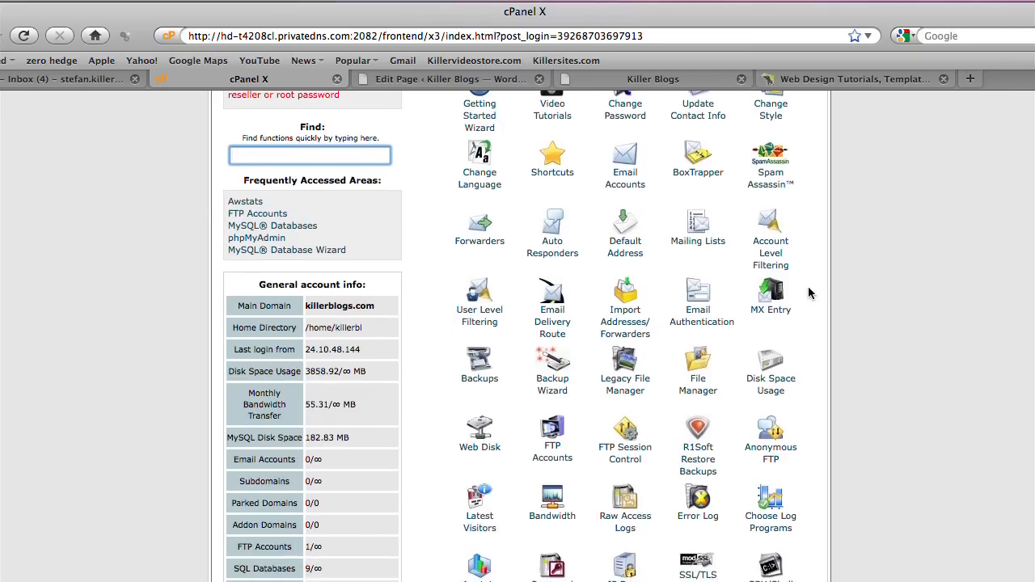
pyautogui.scroll(3)
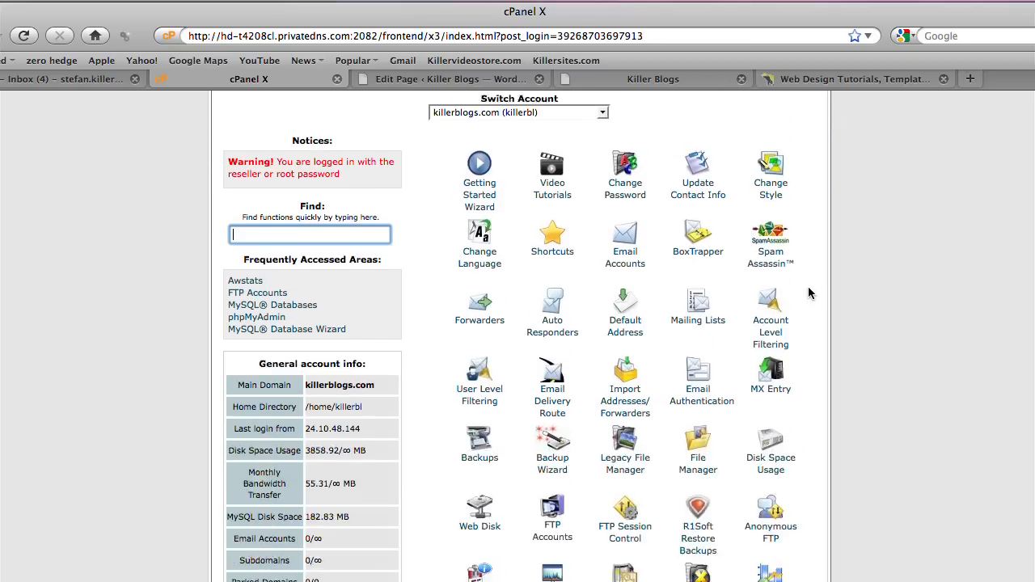
pyautogui.scroll(-3)
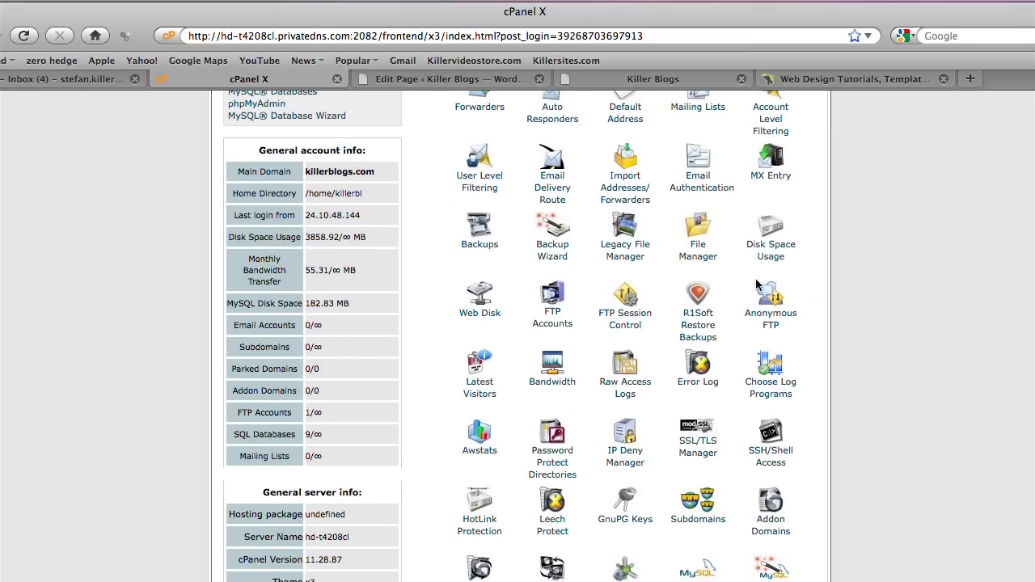
# Step: Open File Manager on the Web Root (public_html/www)
pyautogui.click(697, 235)
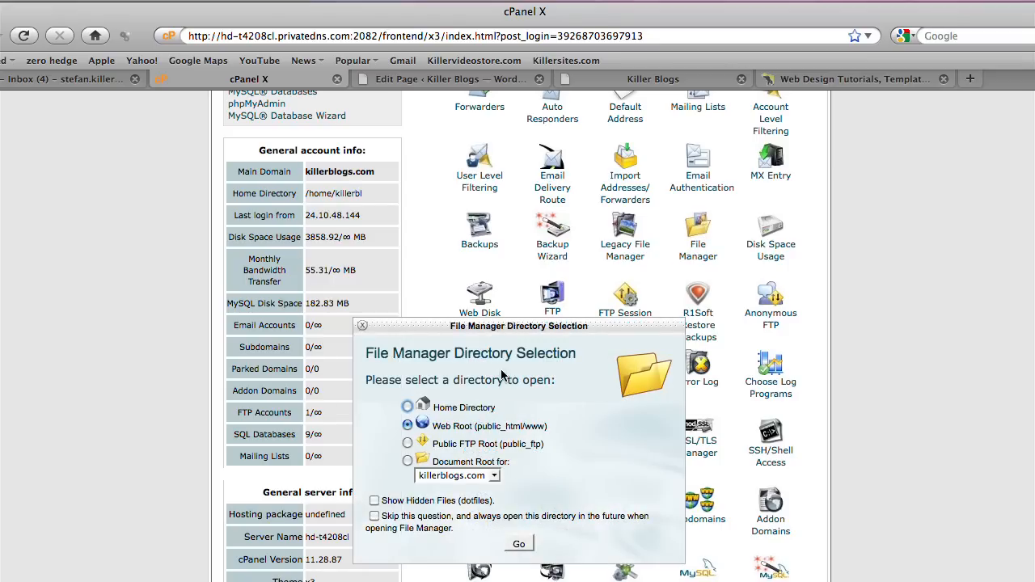
pyautogui.moveTo(563, 397)
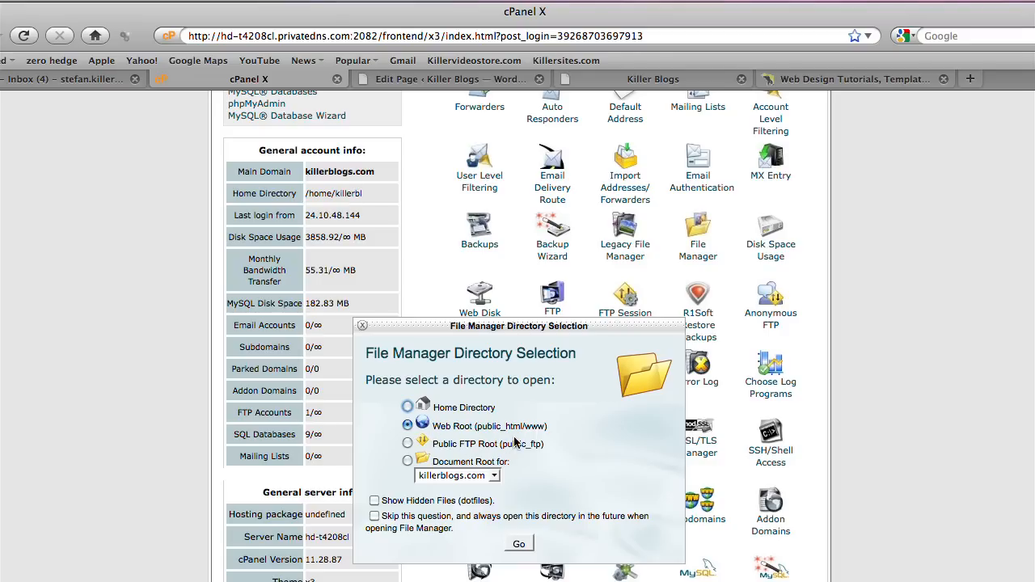
pyautogui.moveTo(540, 441)
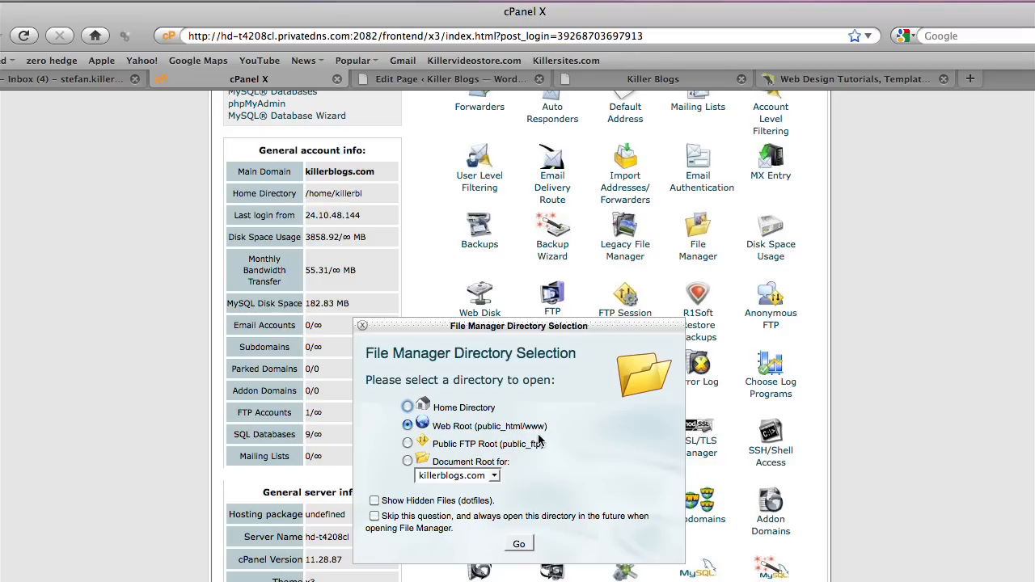
pyautogui.click(519, 544)
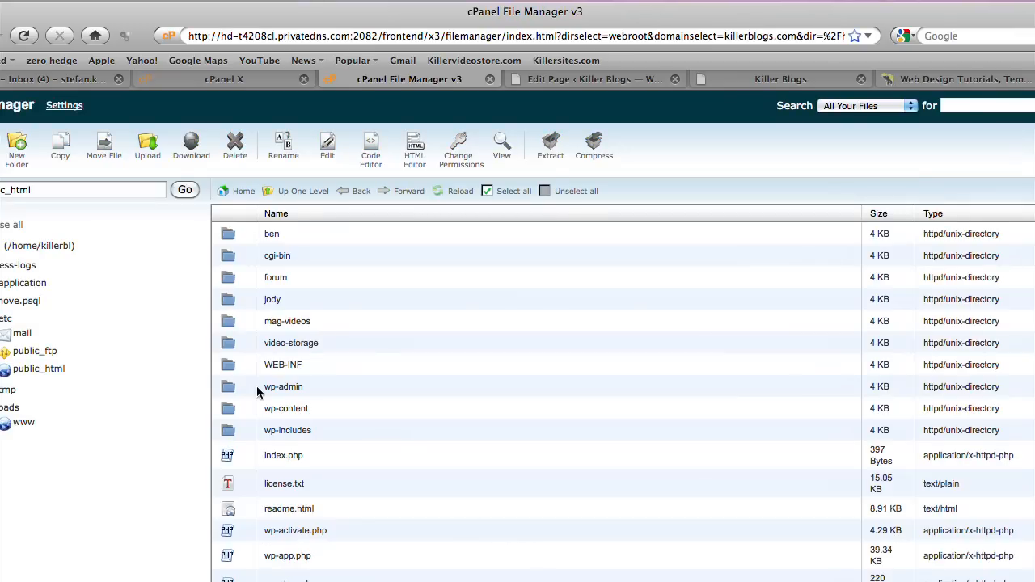
pyautogui.scroll(-3)
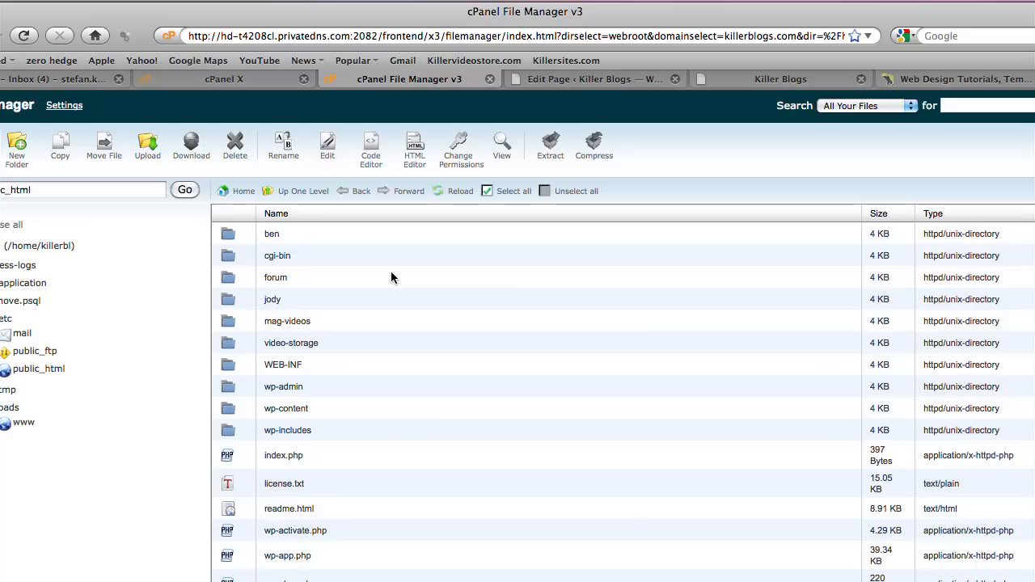
pyautogui.scroll(-3)
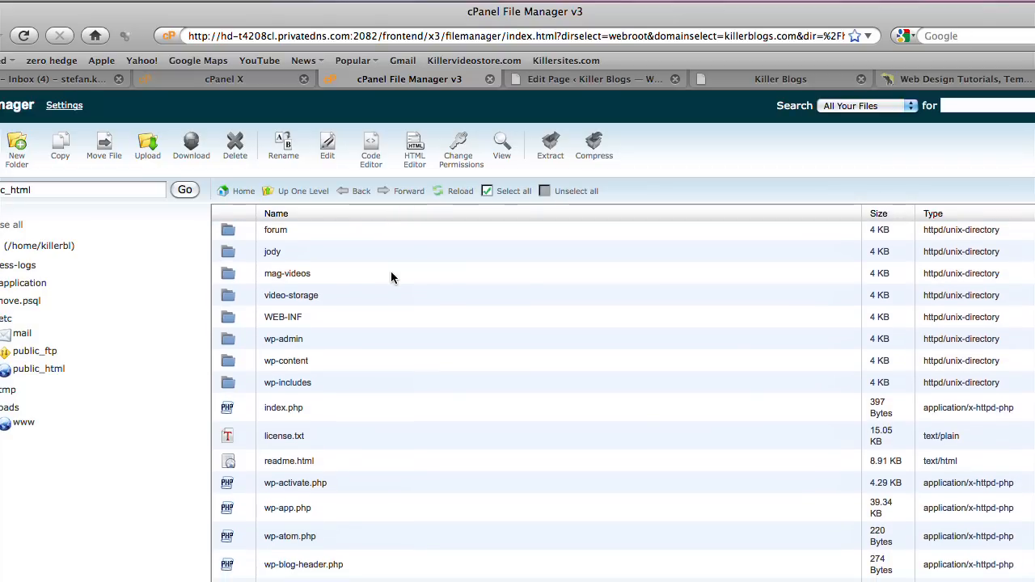
pyautogui.scroll(3)
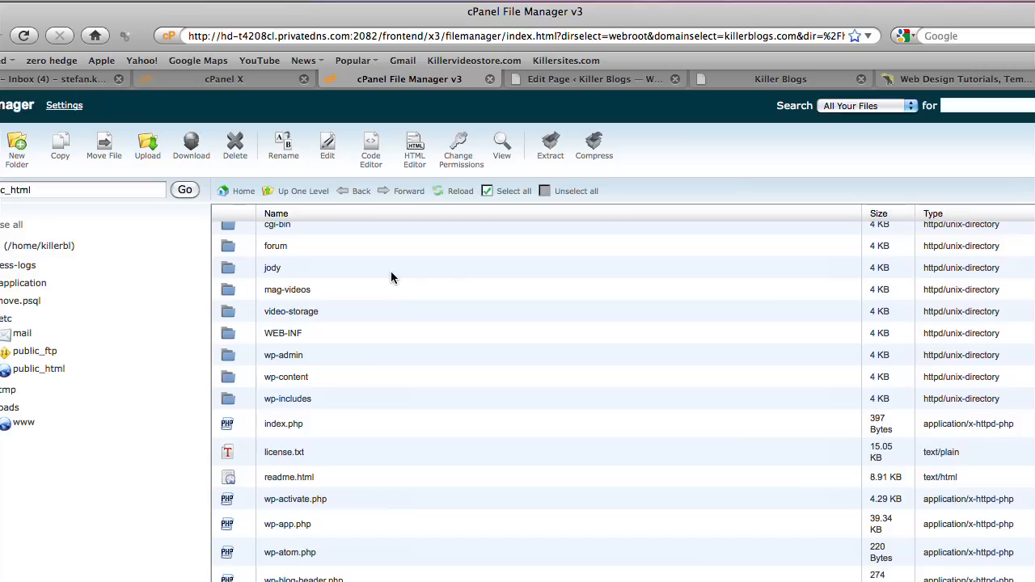
pyautogui.moveTo(702, 79)
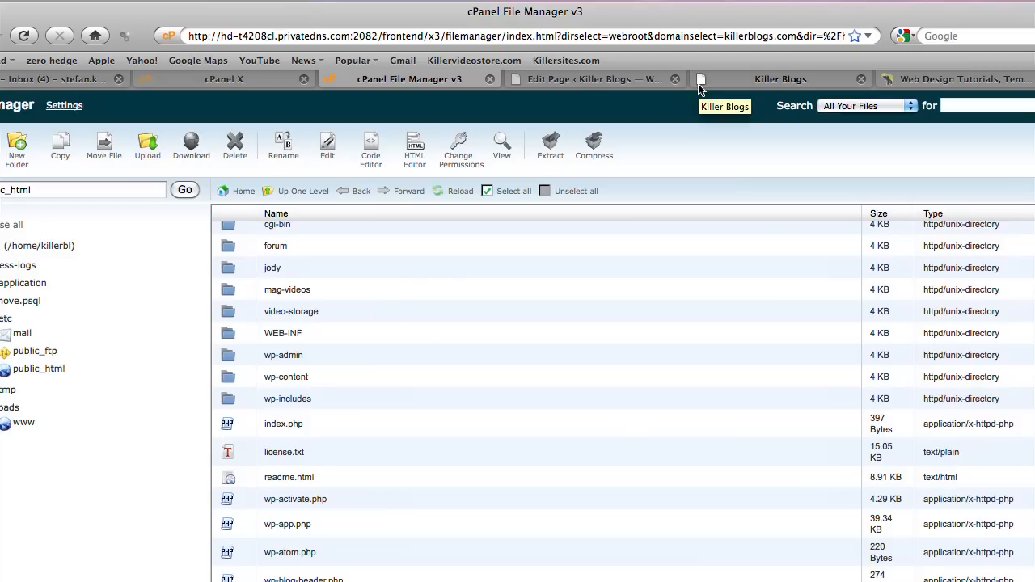
# Step: Glance at the KillerSites.com blog, then return to the Killer Blogs homepage tab
pyautogui.click(781, 79)
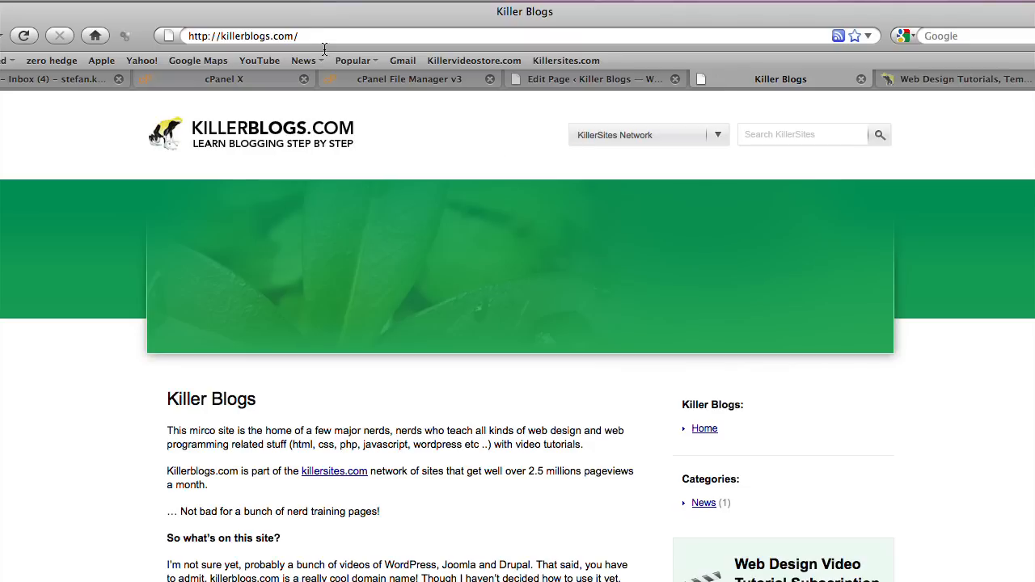
pyautogui.moveTo(465, 259)
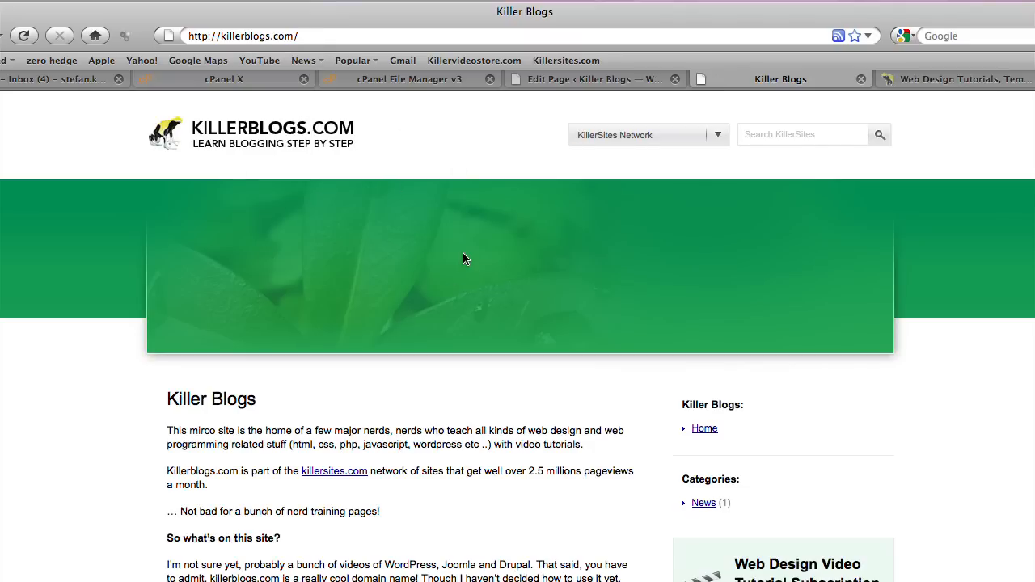
pyautogui.moveTo(404, 300)
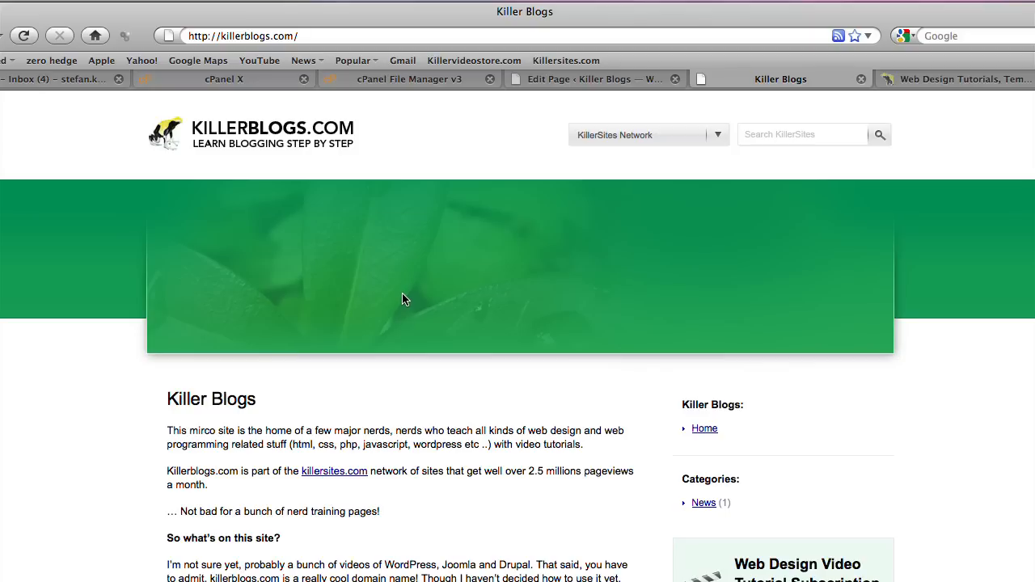
pyautogui.moveTo(328, 191)
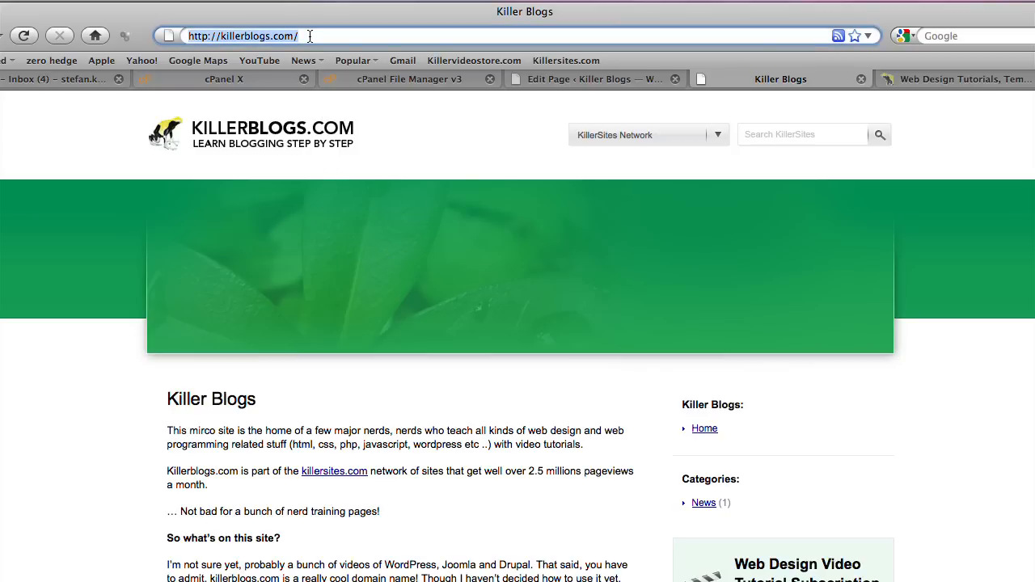
pyautogui.click(955, 79)
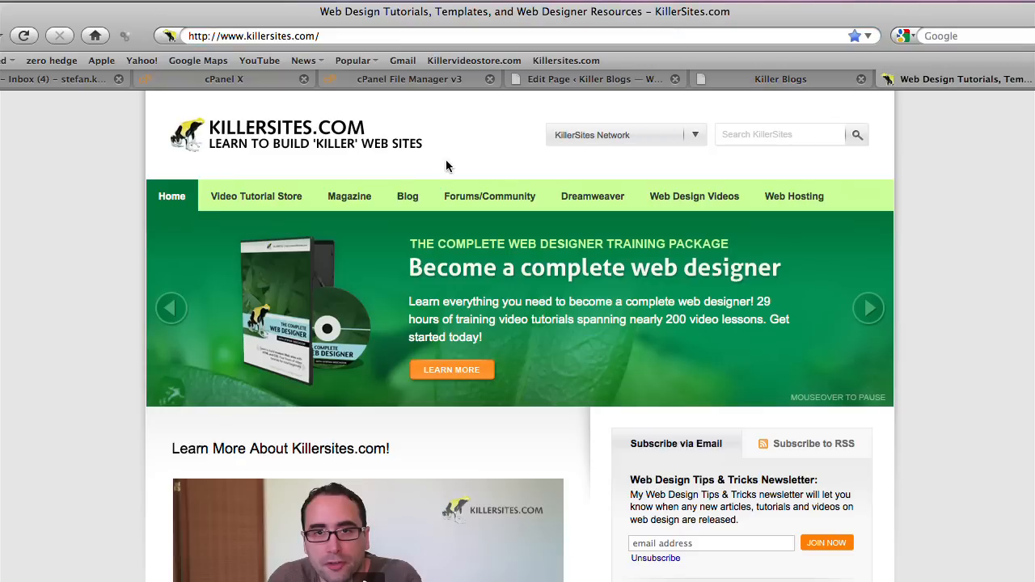
pyautogui.click(408, 196)
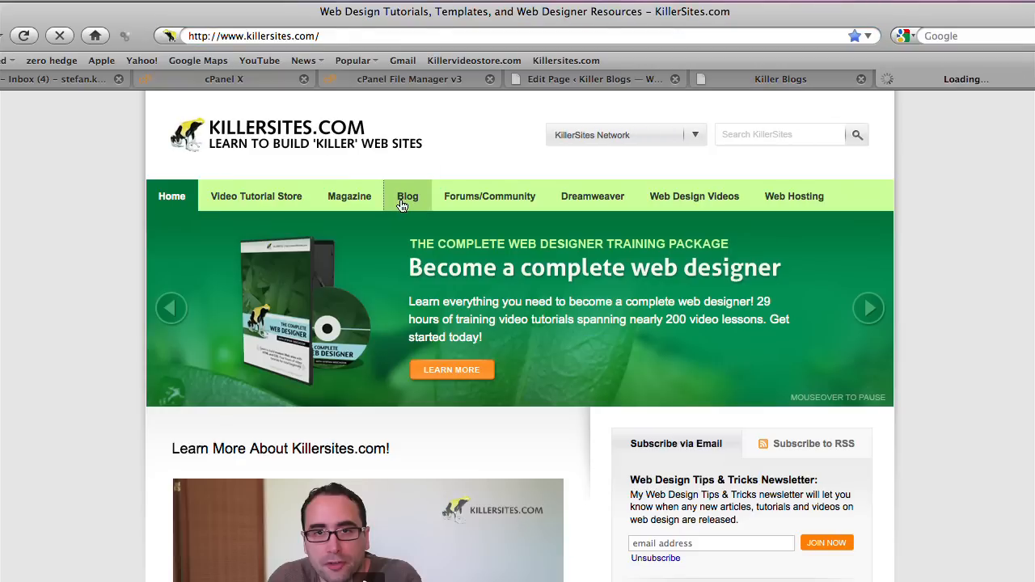
pyautogui.click(408, 196)
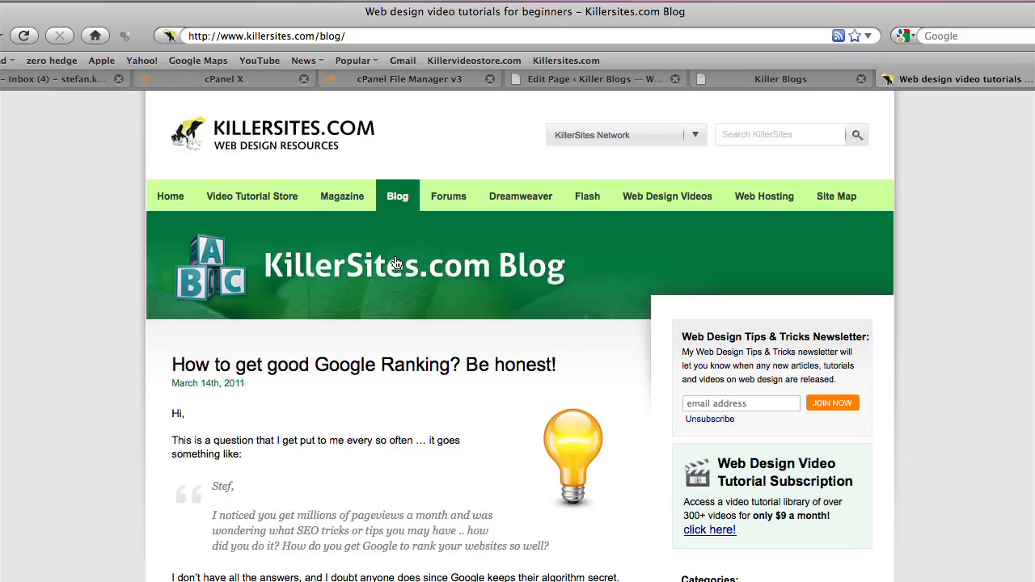
pyautogui.scroll(-3)
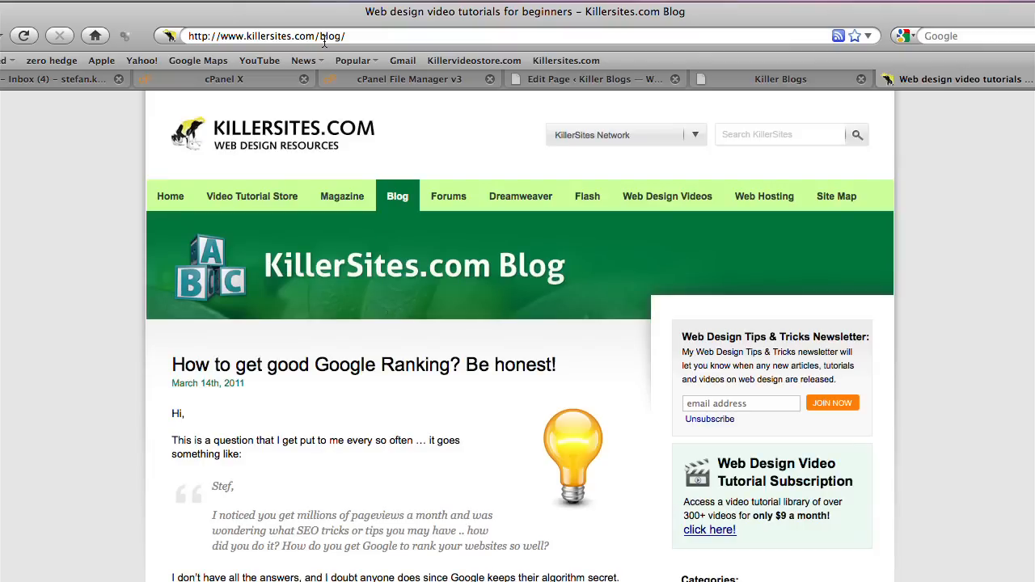
pyautogui.moveTo(698, 111)
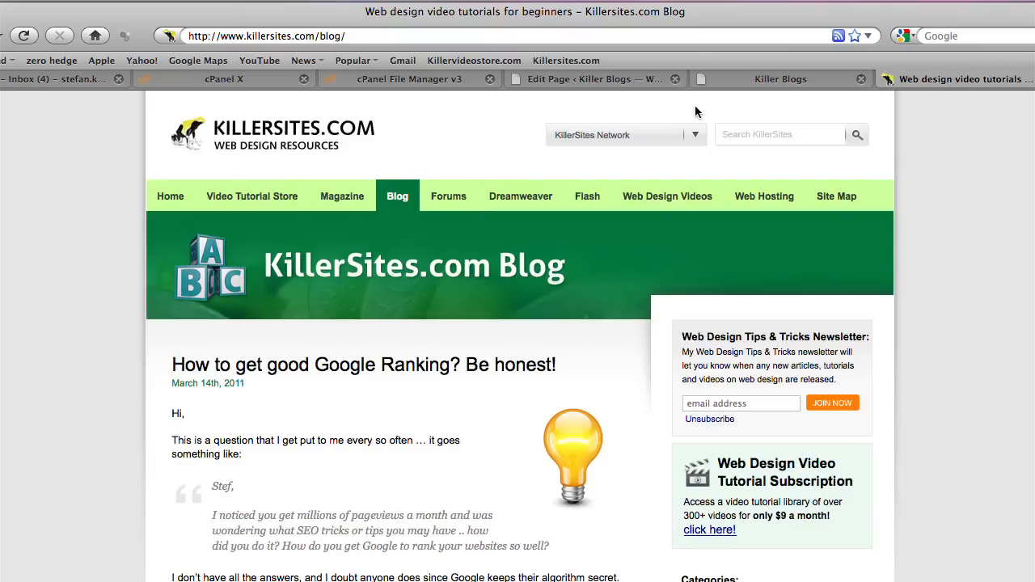
pyautogui.click(780, 78)
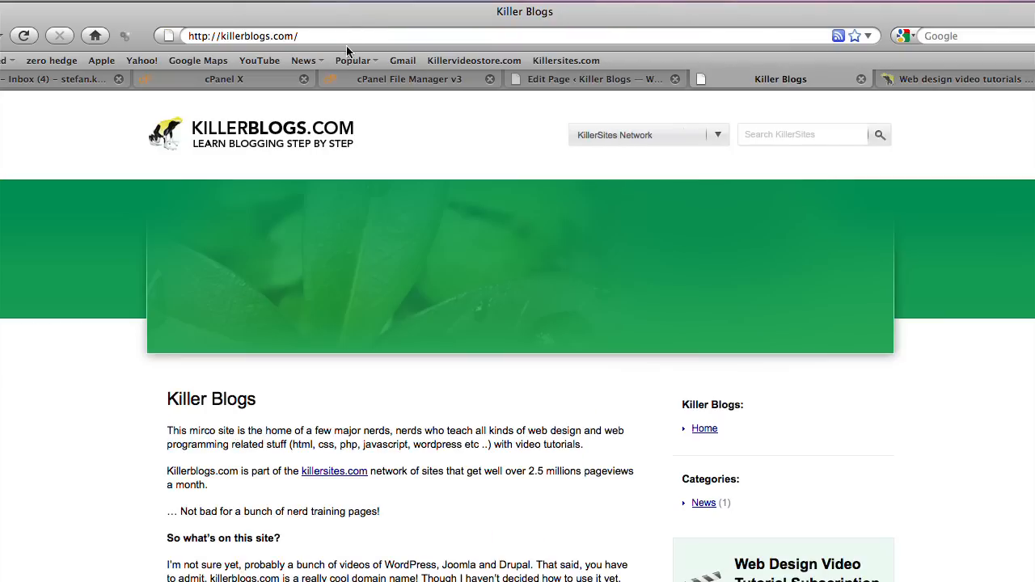
# Step: Return from the page editor to the File Manager listing and select wp-content
pyautogui.click(595, 78)
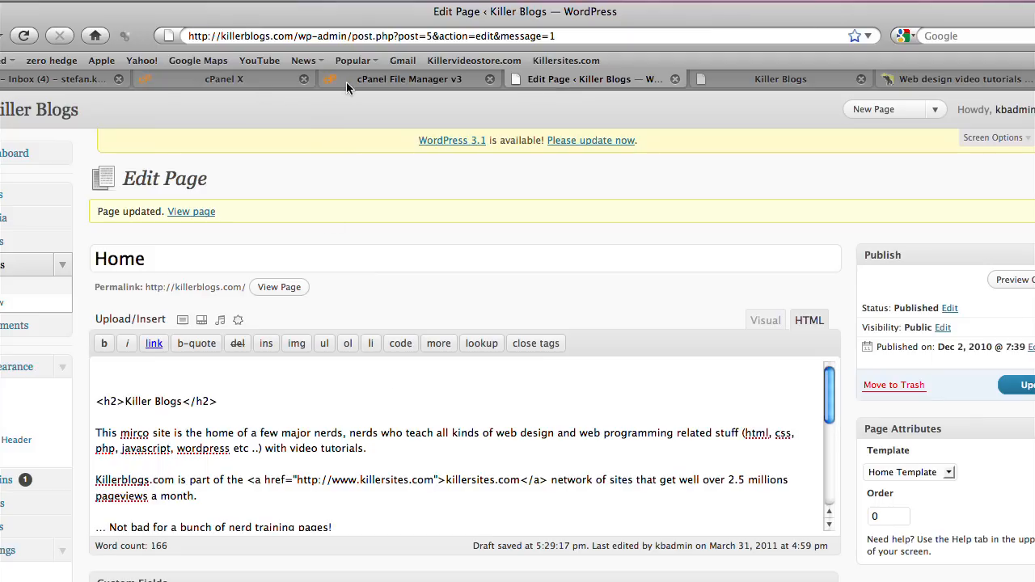
pyautogui.click(409, 78)
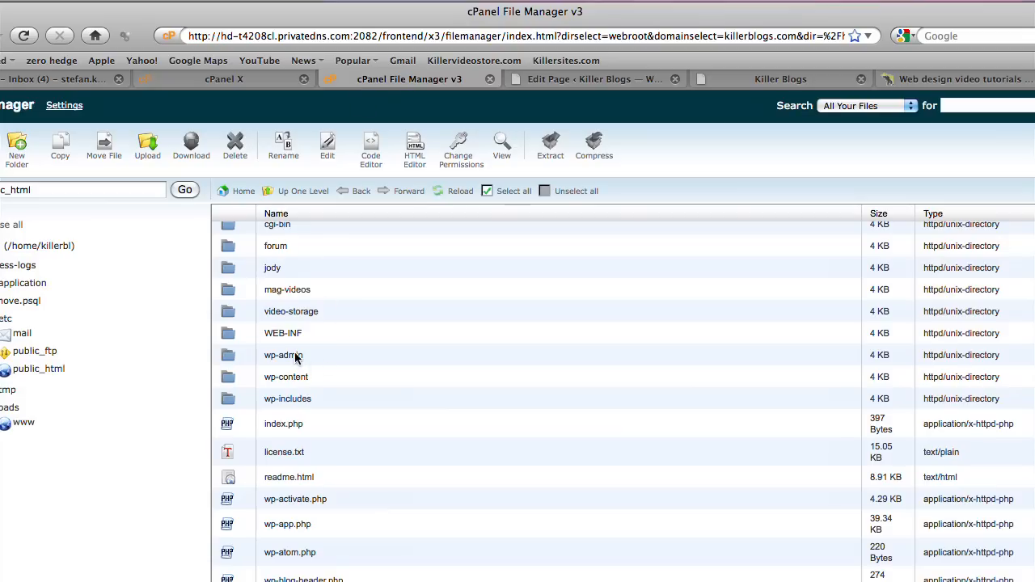
pyautogui.moveTo(275, 388)
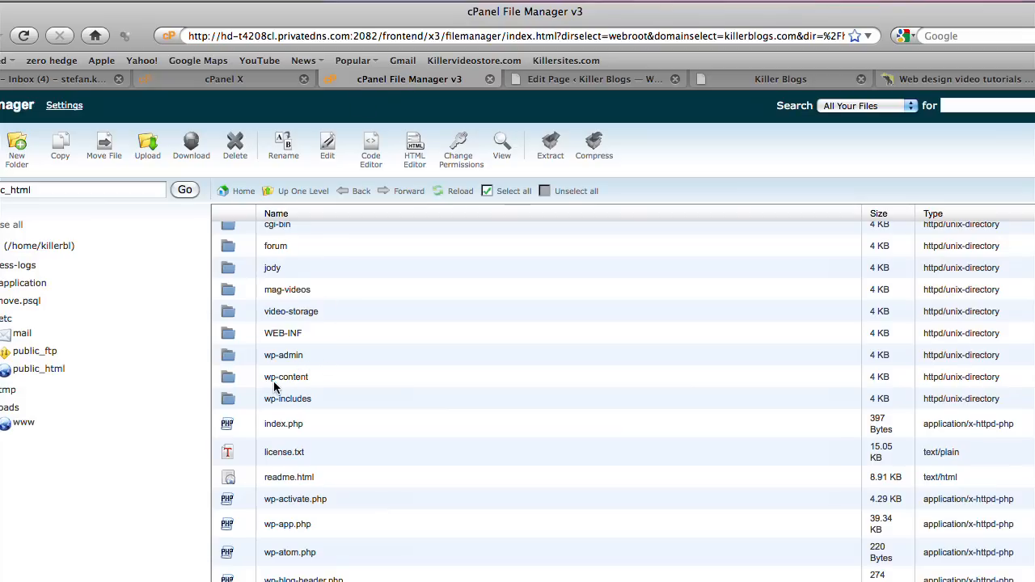
pyautogui.moveTo(290, 388)
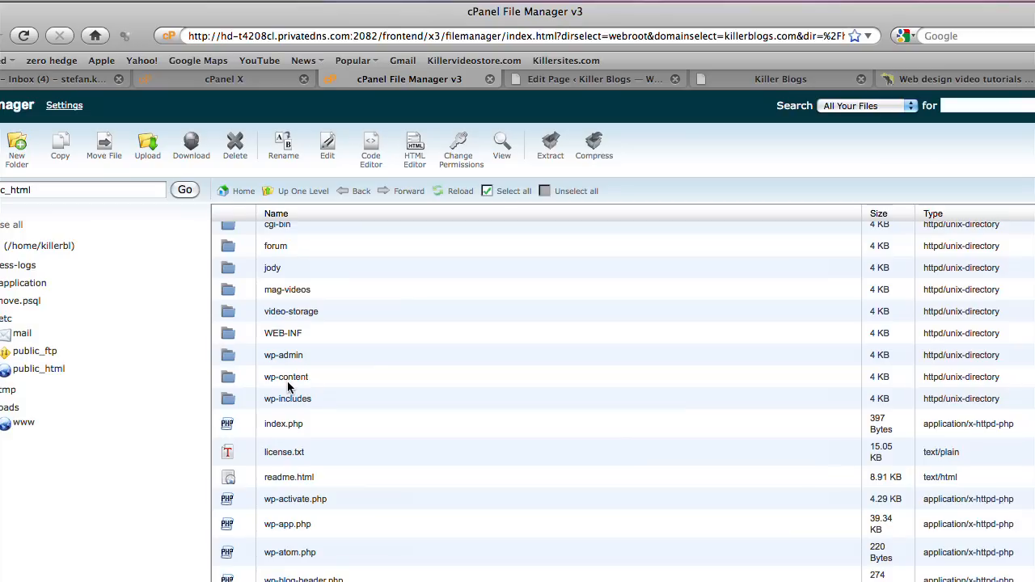
pyautogui.click(286, 377)
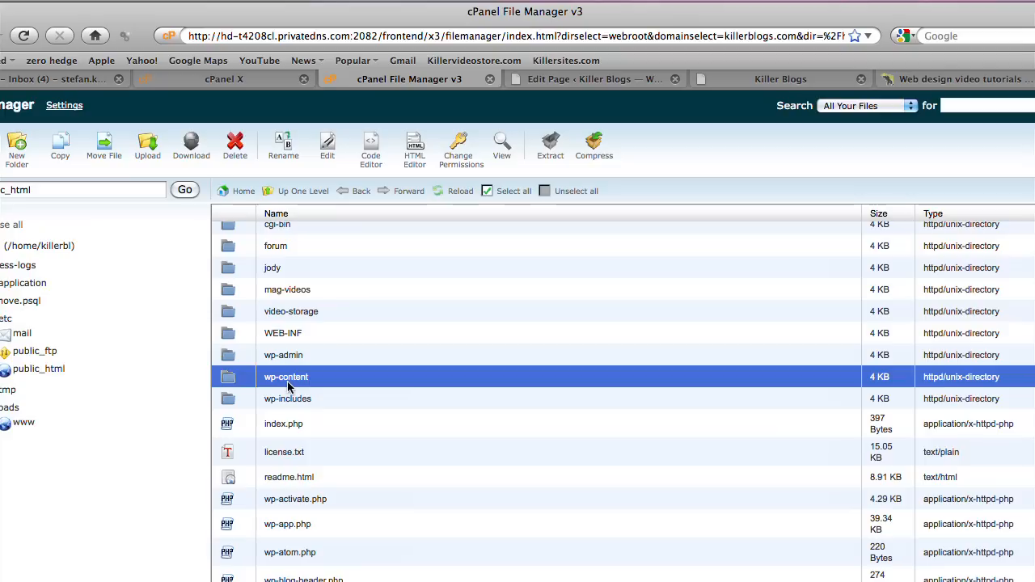
pyautogui.moveTo(216, 383)
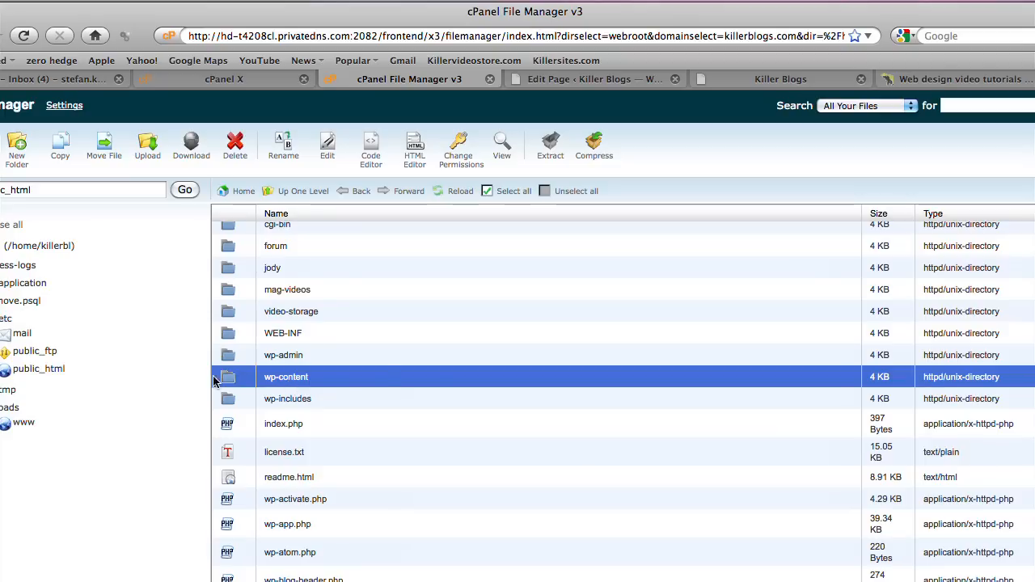
pyautogui.moveTo(460, 150)
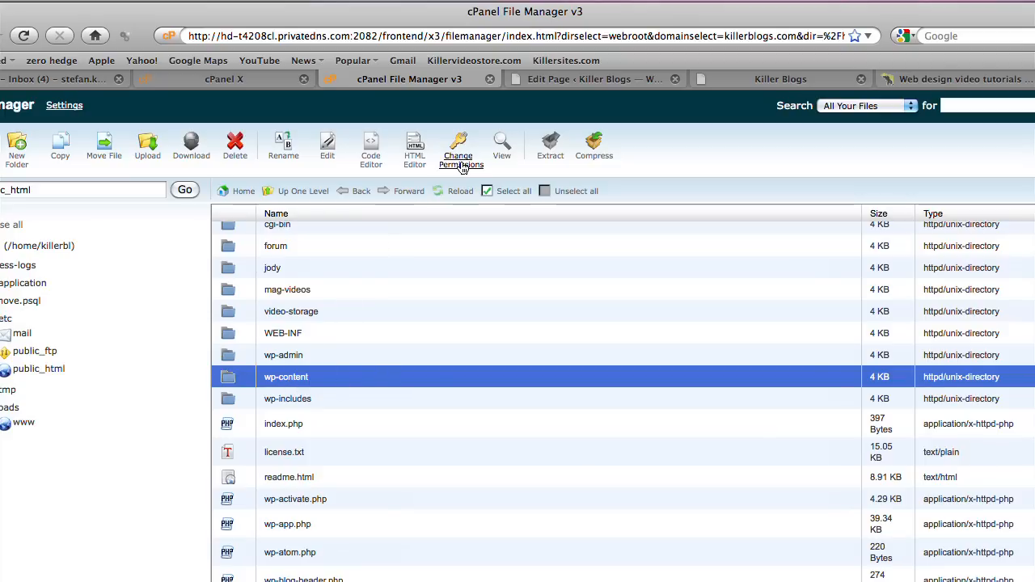
# Step: Set wp-content permissions to 777 by adding group and world write access
pyautogui.click(460, 149)
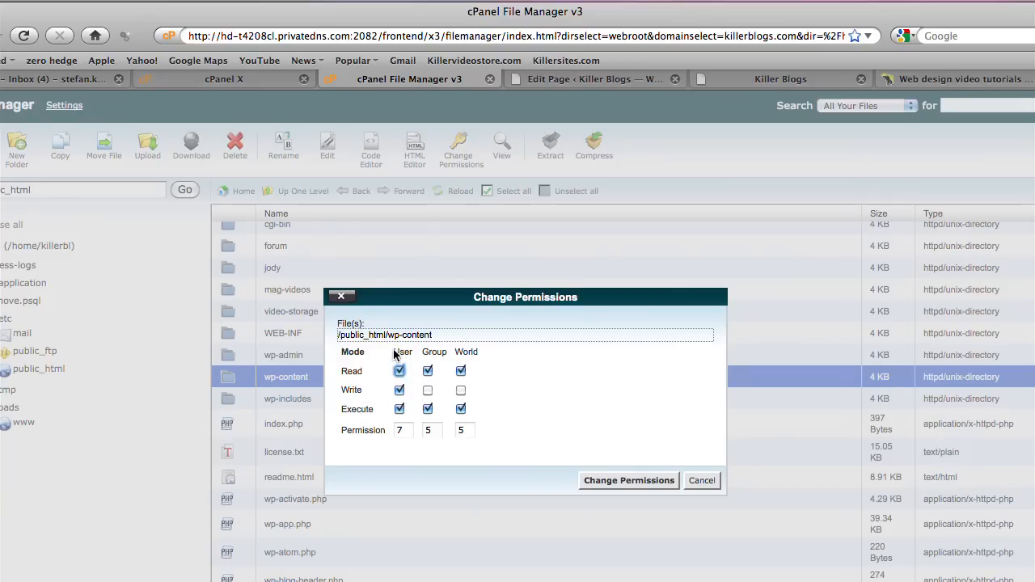
pyautogui.click(427, 390)
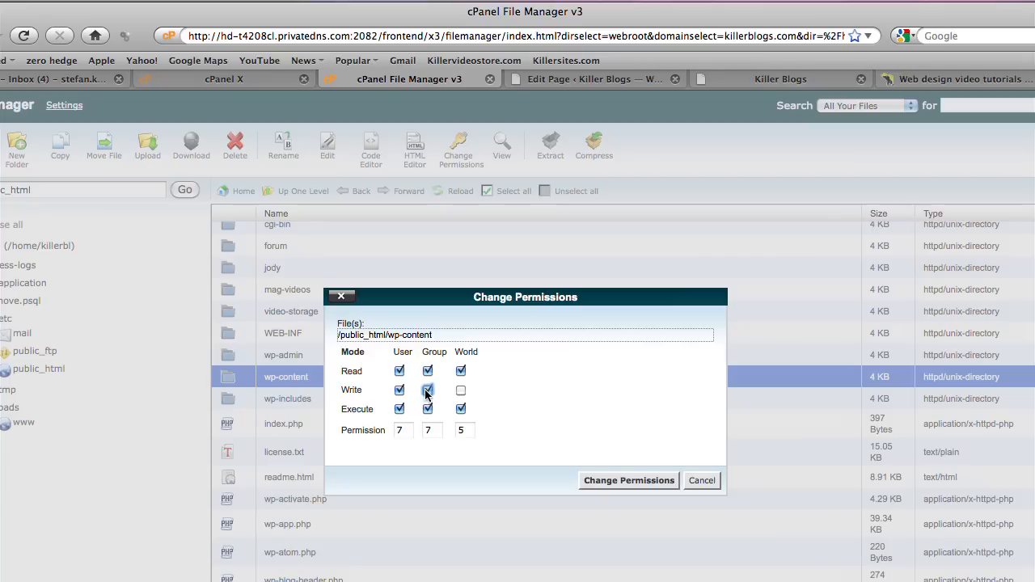
pyautogui.click(461, 390)
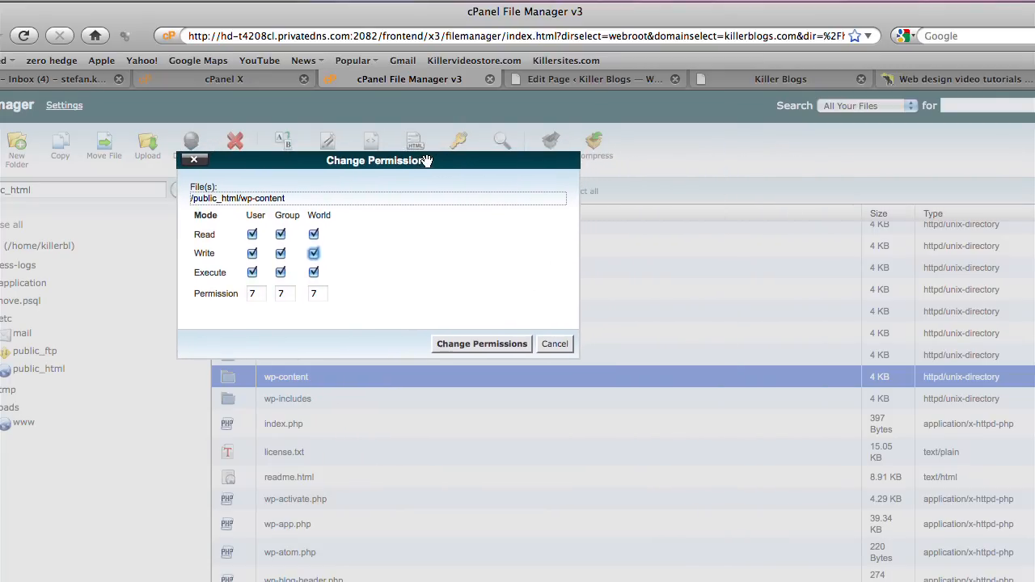
pyautogui.moveTo(385, 433)
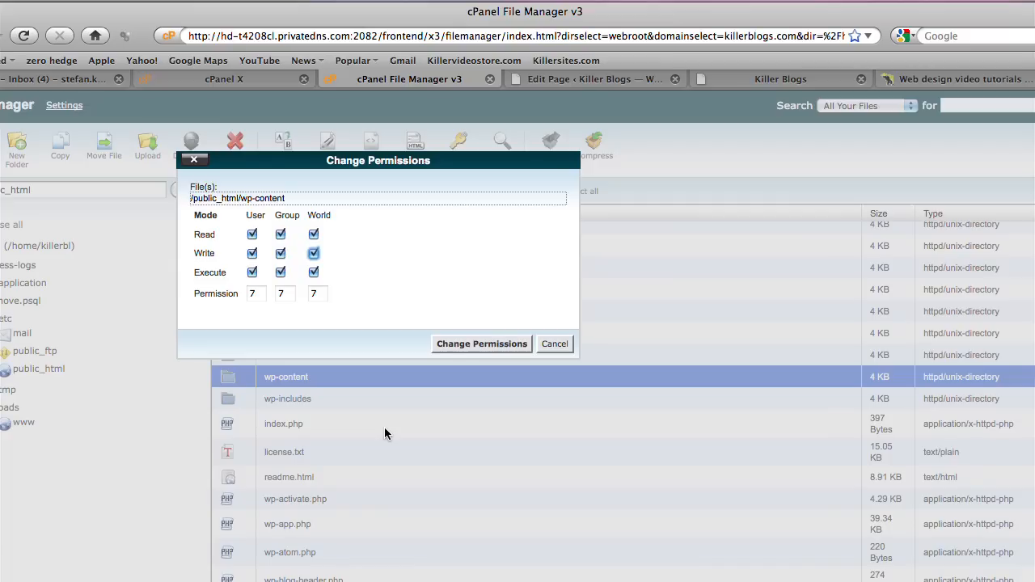
pyautogui.moveTo(271, 393)
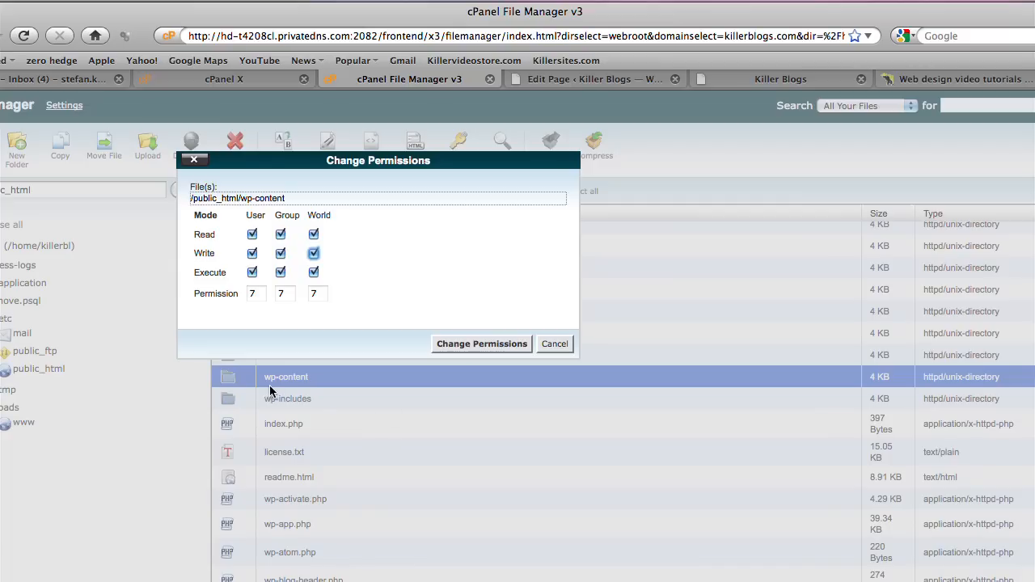
pyautogui.moveTo(307, 391)
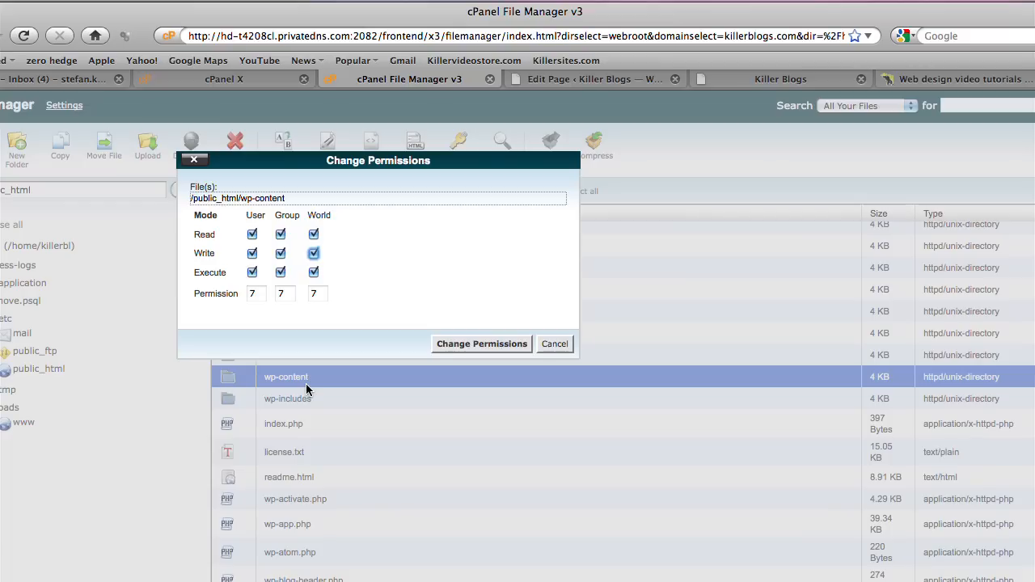
pyautogui.moveTo(381, 166)
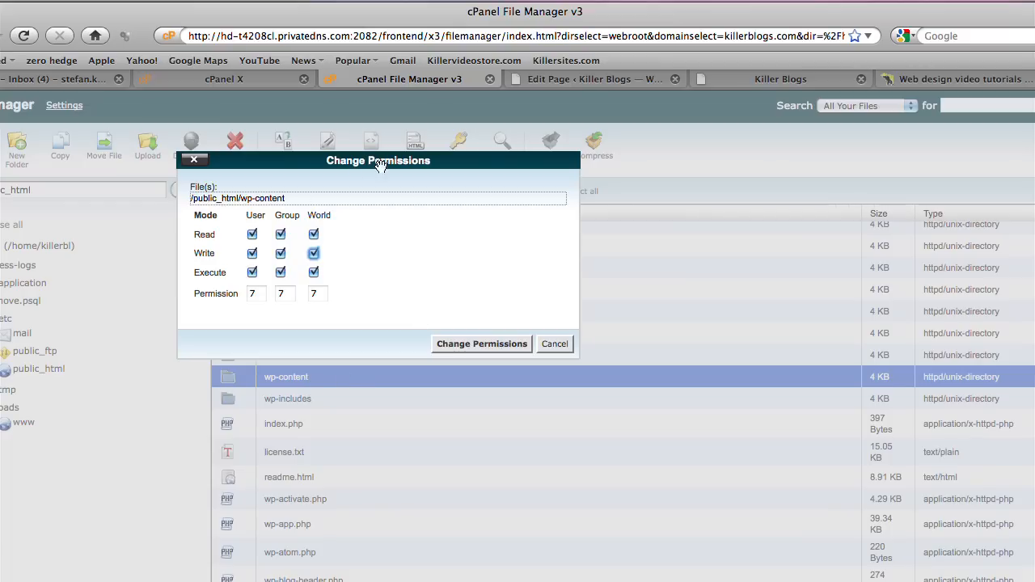
pyautogui.moveTo(209, 261)
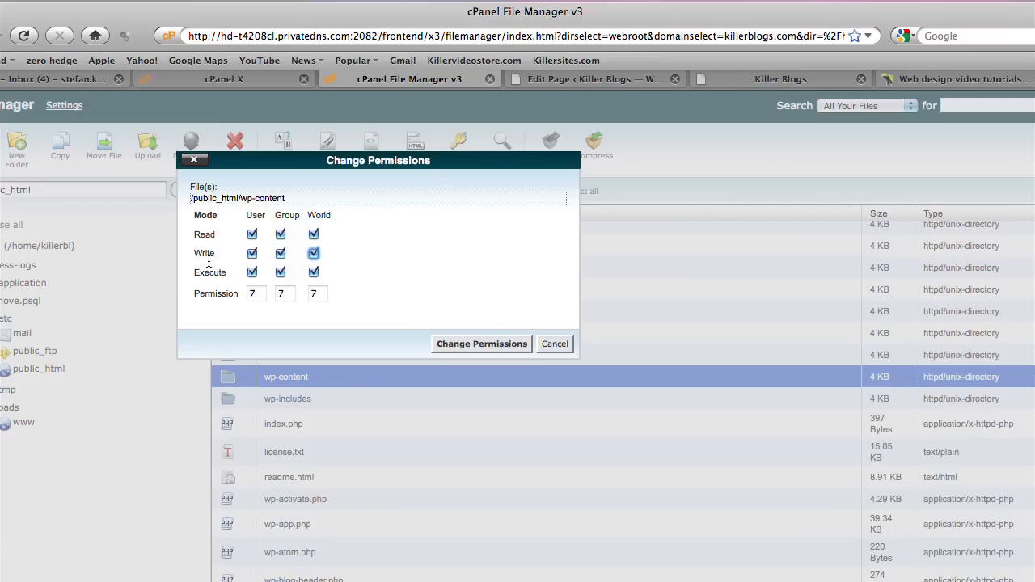
pyautogui.moveTo(360, 283)
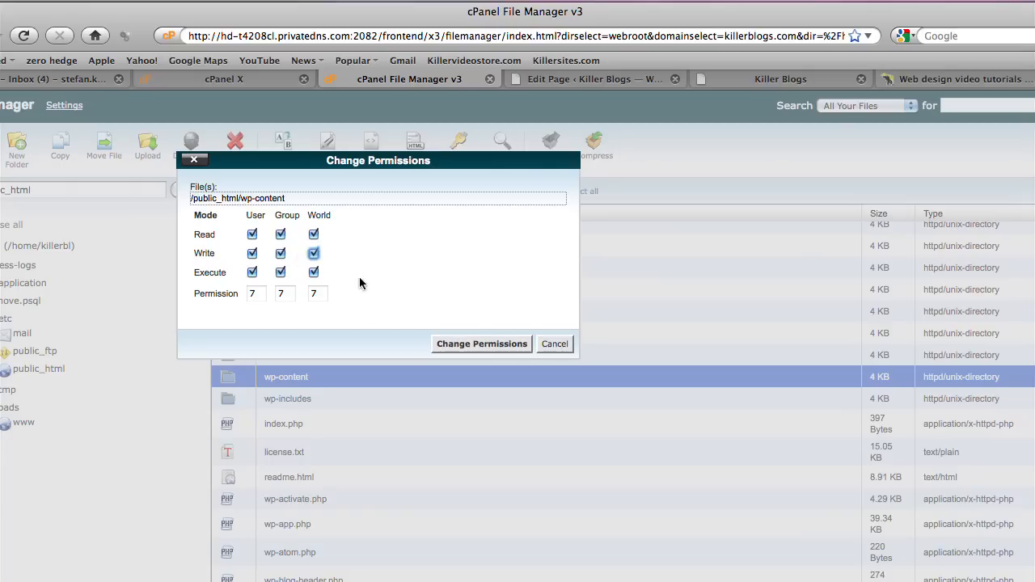
pyautogui.moveTo(407, 432)
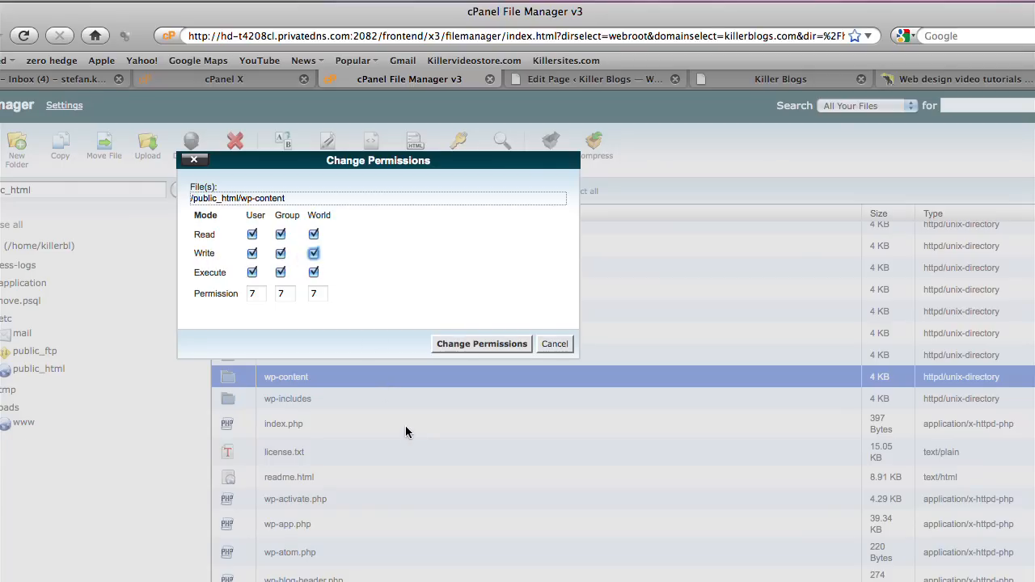
pyautogui.moveTo(408, 441)
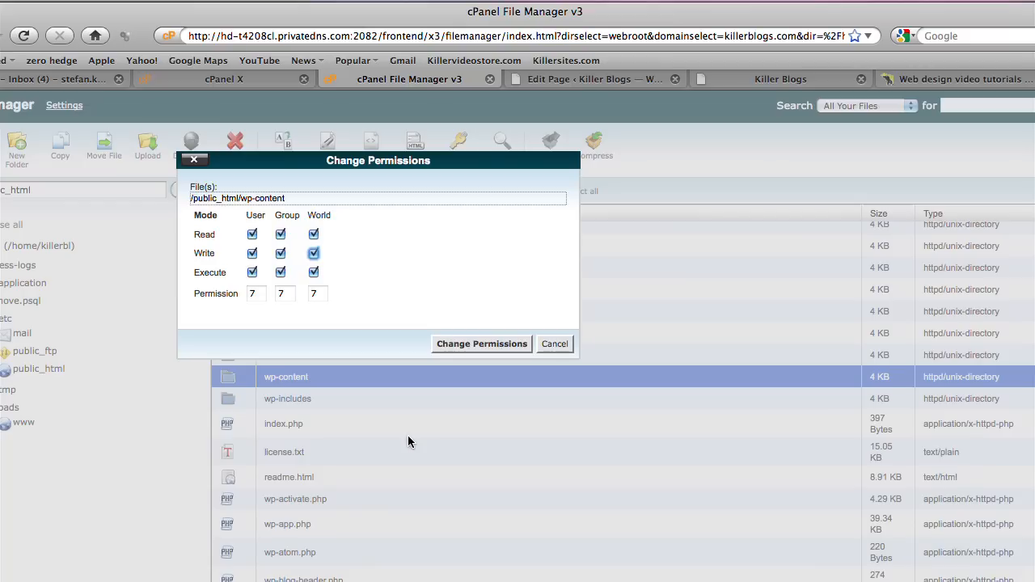
pyautogui.moveTo(194, 398)
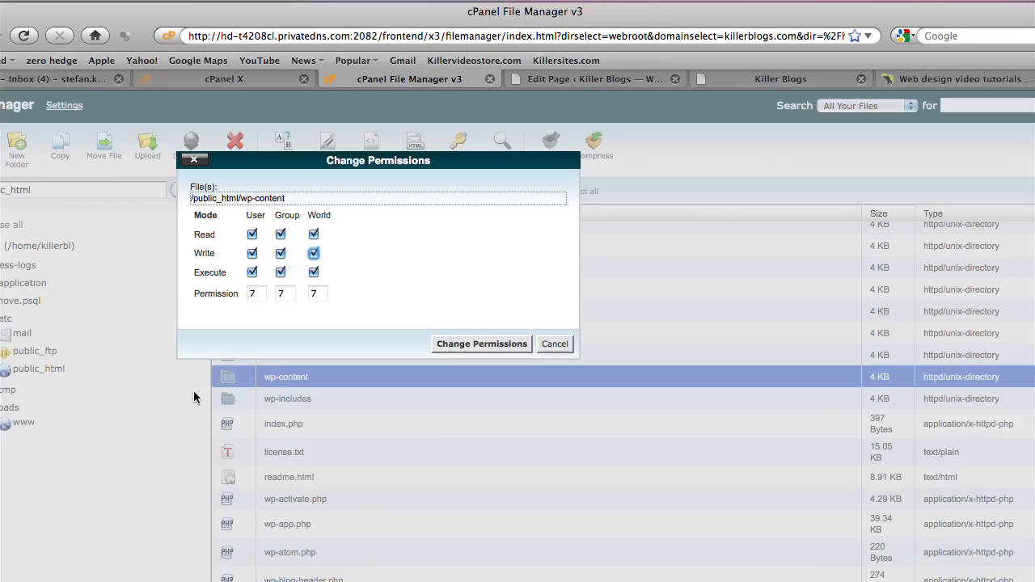
pyautogui.moveTo(340, 308)
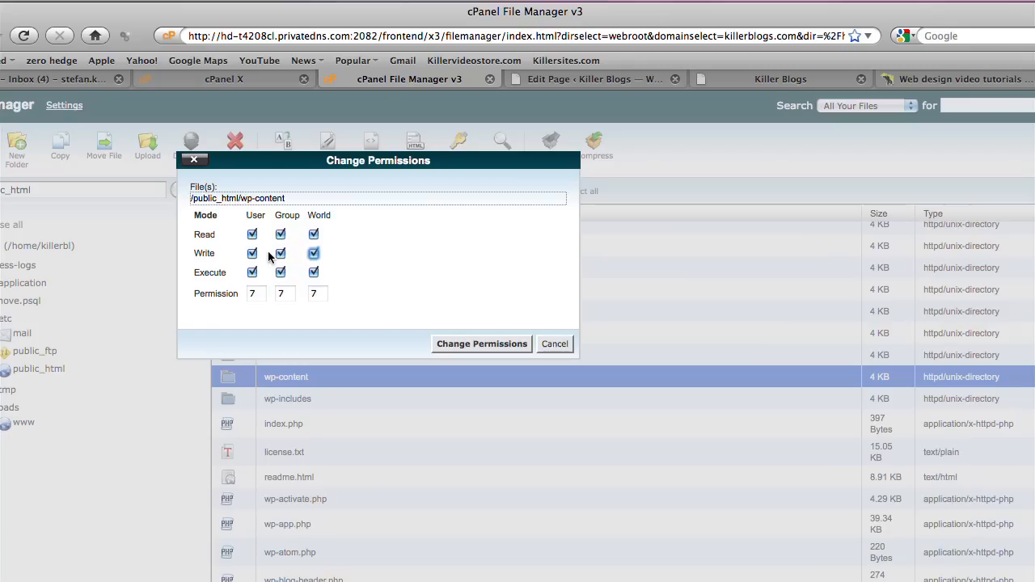
pyautogui.moveTo(323, 304)
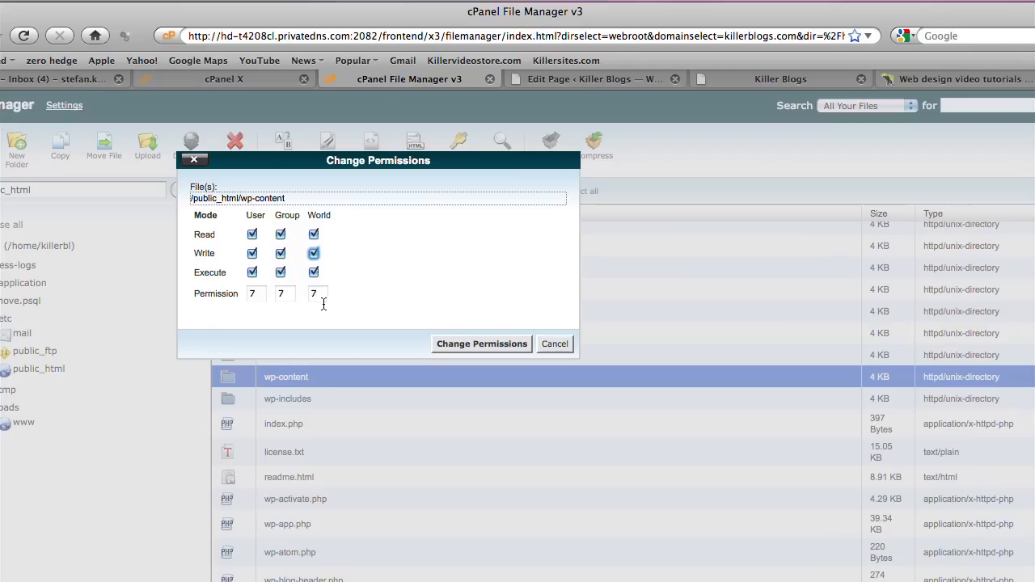
pyautogui.click(481, 344)
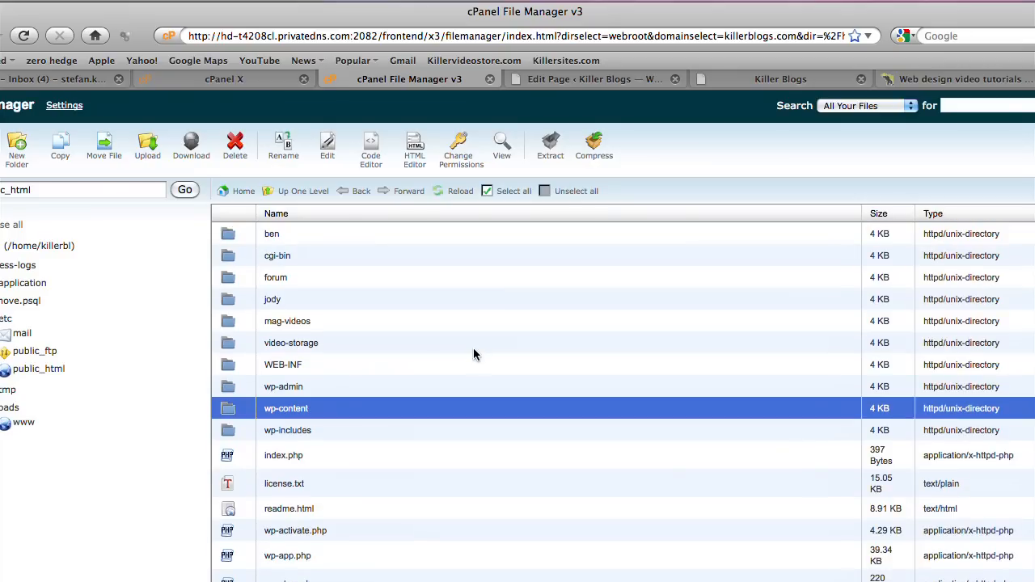
# Step: Upload the padlock image 004.png in the Home page editor
pyautogui.click(591, 79)
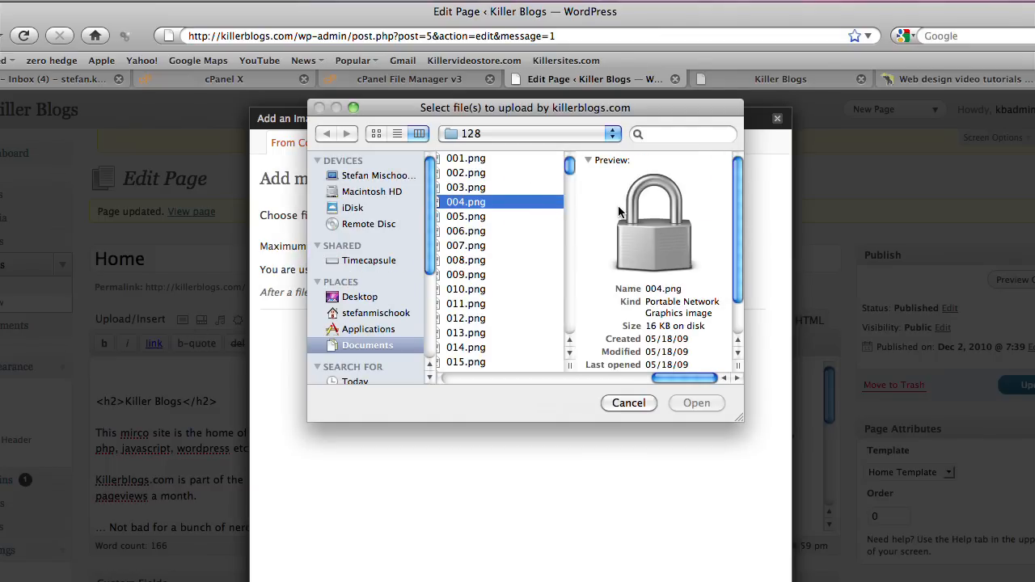
pyautogui.click(697, 403)
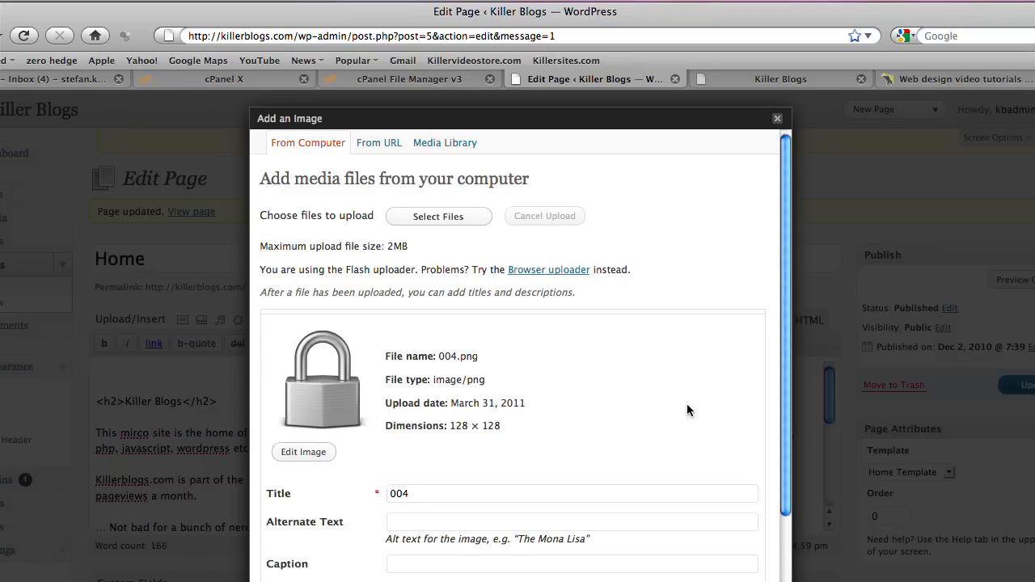
pyautogui.moveTo(497, 418)
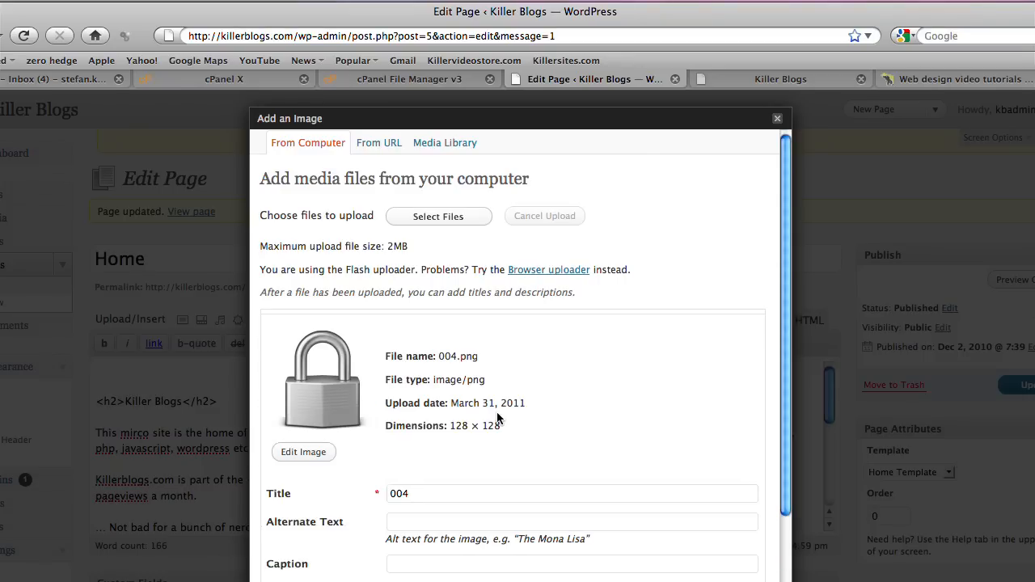
pyautogui.moveTo(486, 360)
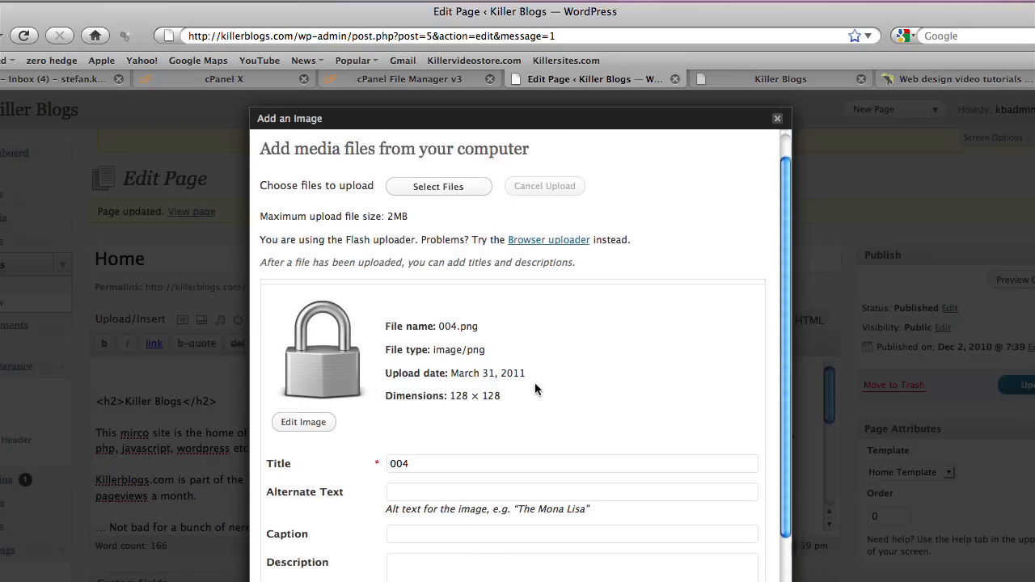
pyautogui.scroll(-3)
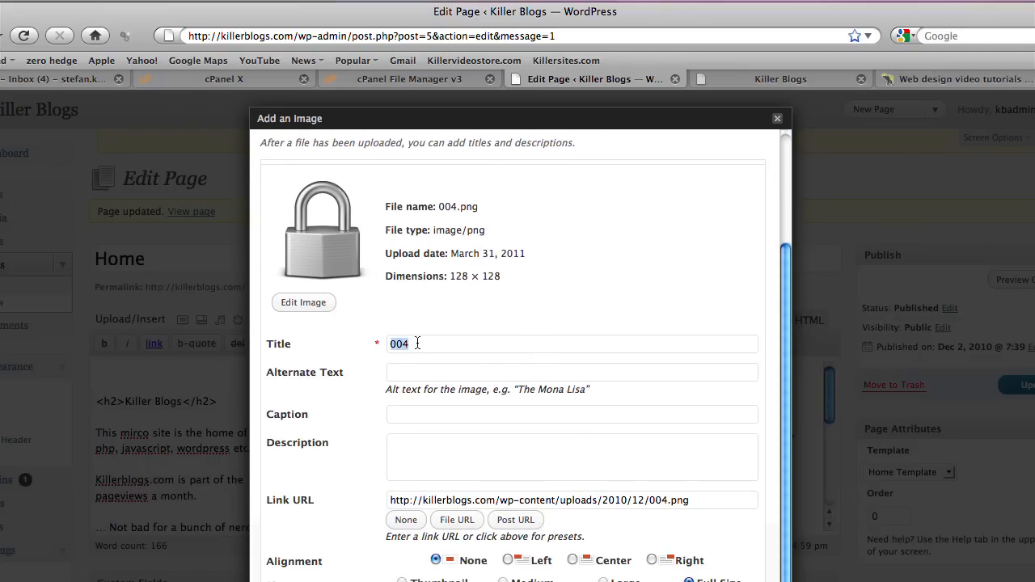
# Step: Title the image 'lock image', set Link URL to None, and insert it
pyautogui.write('lock')
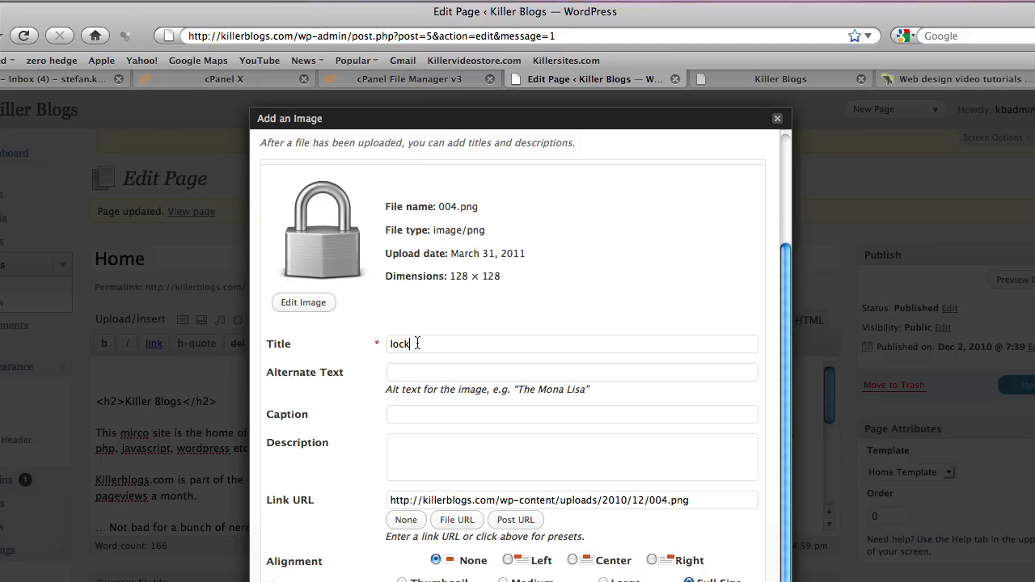
pyautogui.write('image')
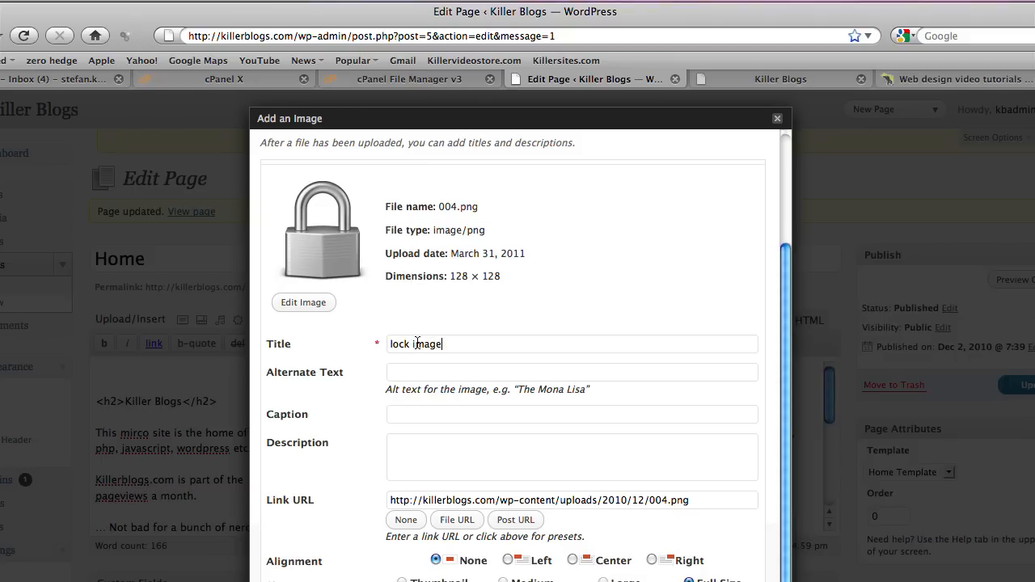
pyautogui.scroll(-3)
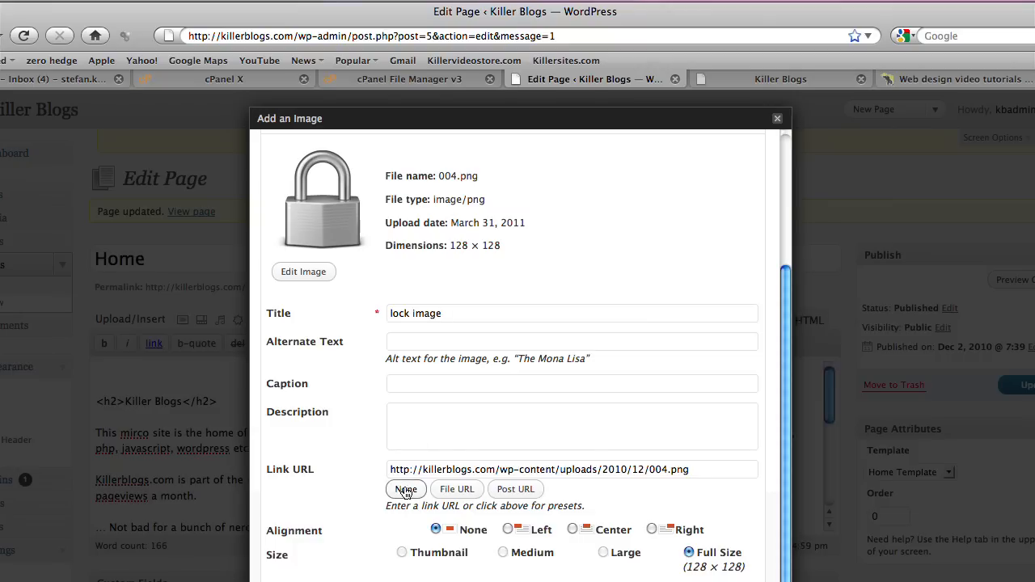
pyautogui.click(405, 489)
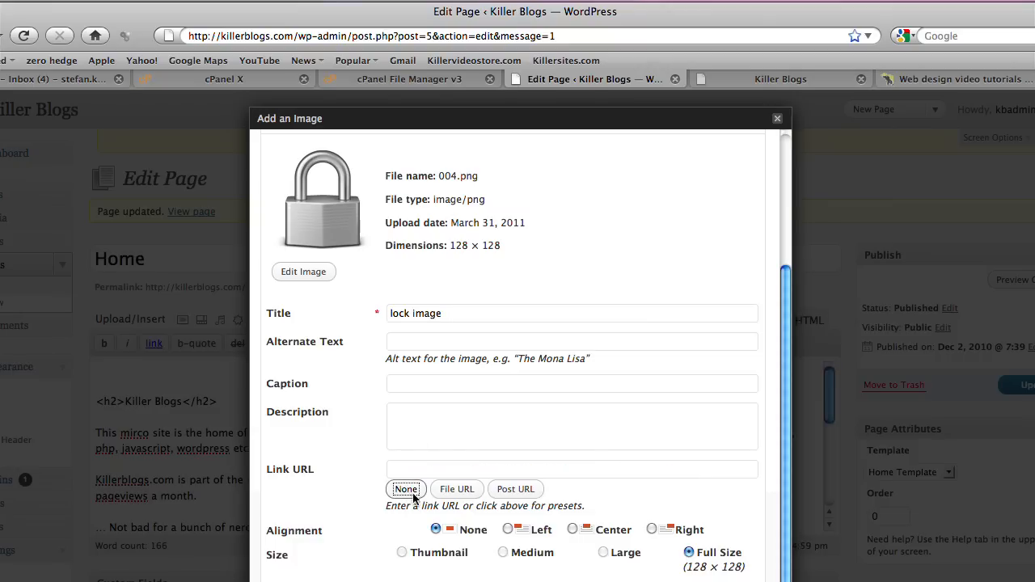
pyautogui.click(652, 529)
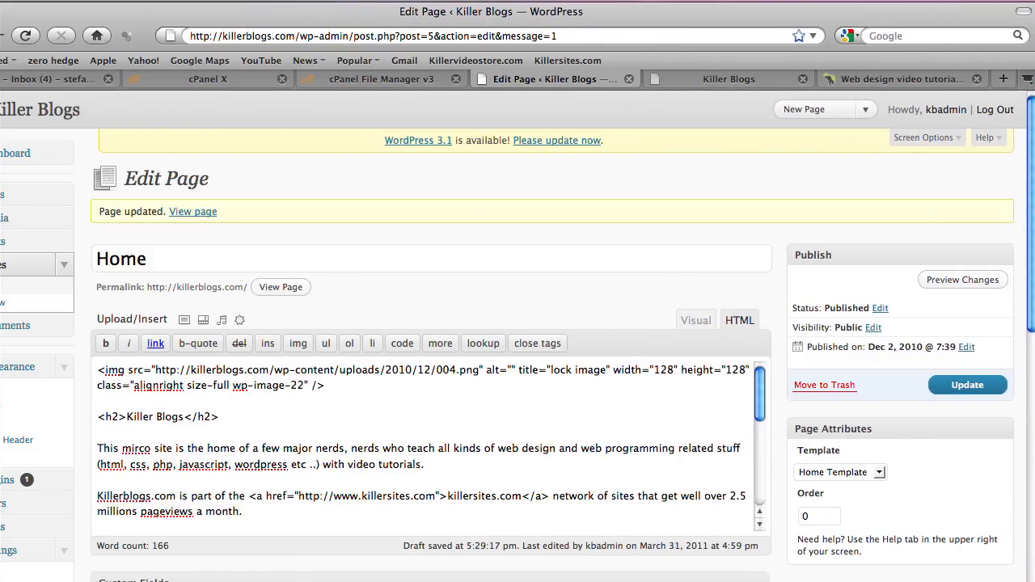
# Step: Preview the Home page and scroll to check the padlock image beside the intro
pyautogui.click(963, 279)
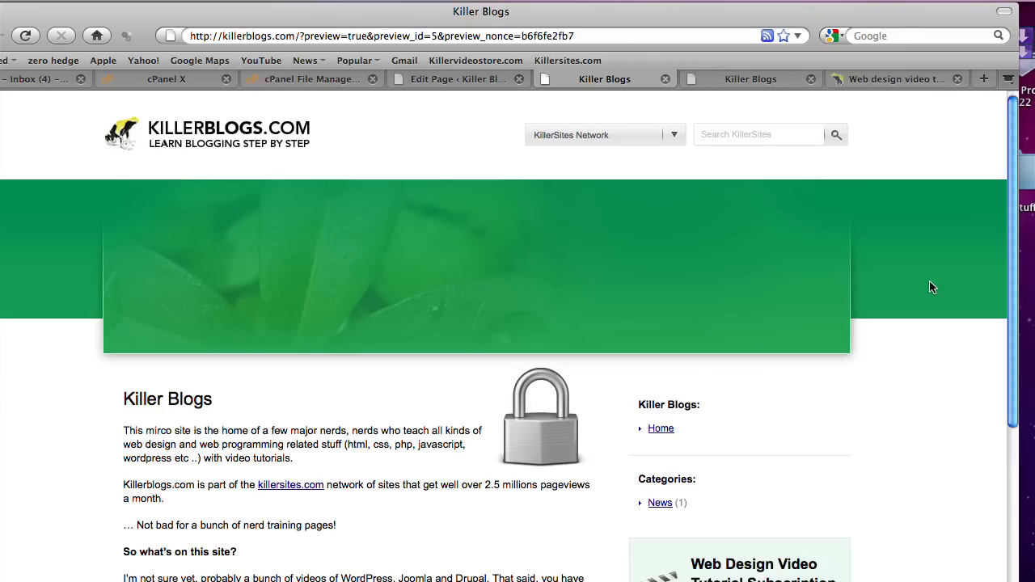
pyautogui.scroll(-3)
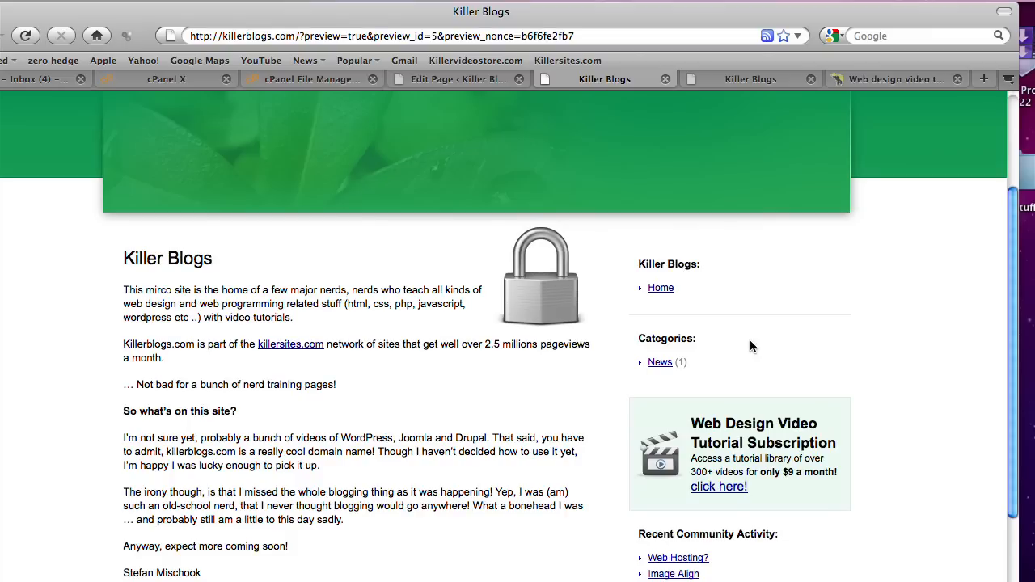
pyautogui.scroll(3)
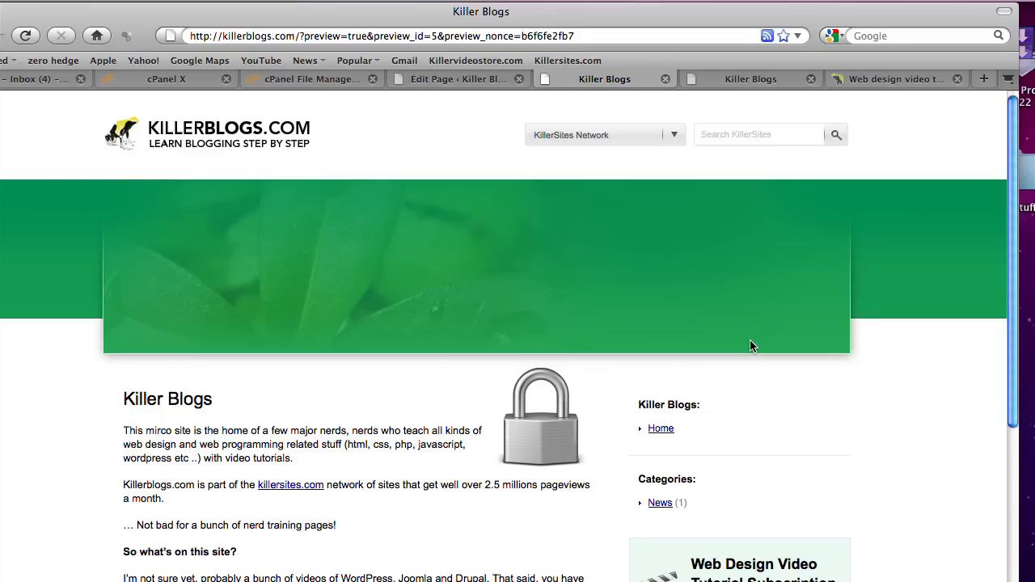
pyautogui.moveTo(350, 147)
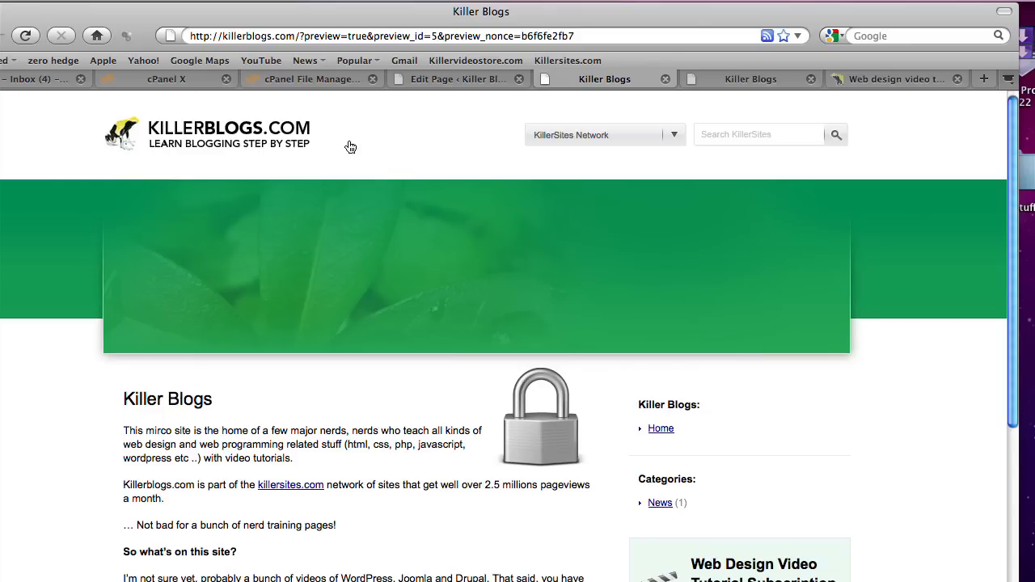
# Step: Confirm wp-content shows 0777 in File Manager, then browse the cPanel home page
pyautogui.click(311, 79)
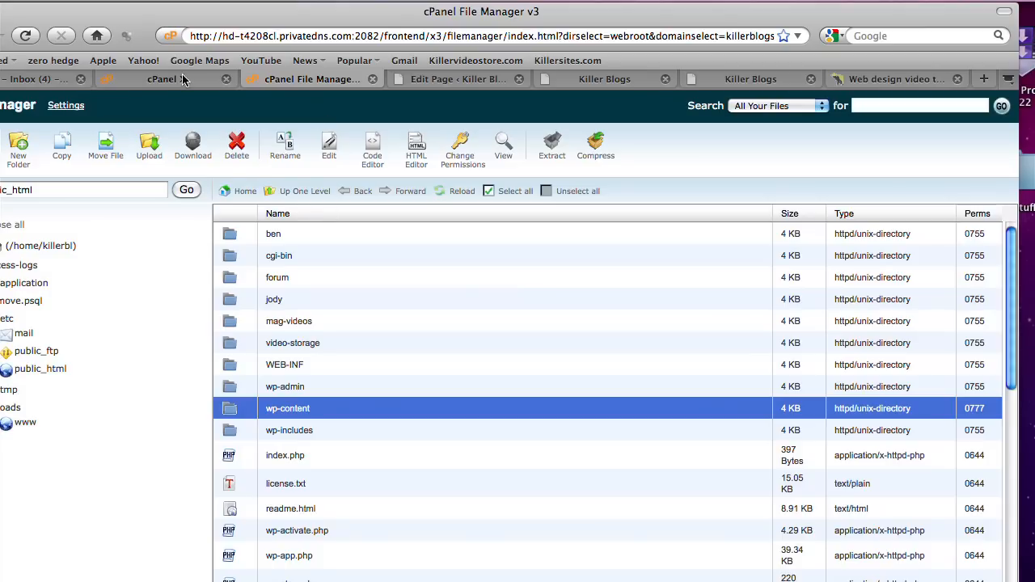
pyautogui.click(166, 78)
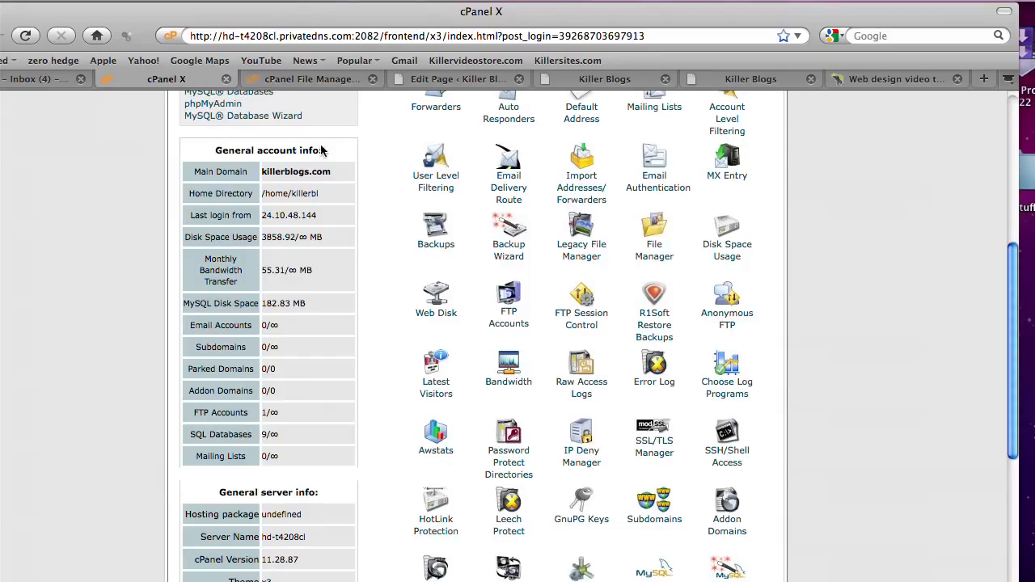
pyautogui.scroll(3)
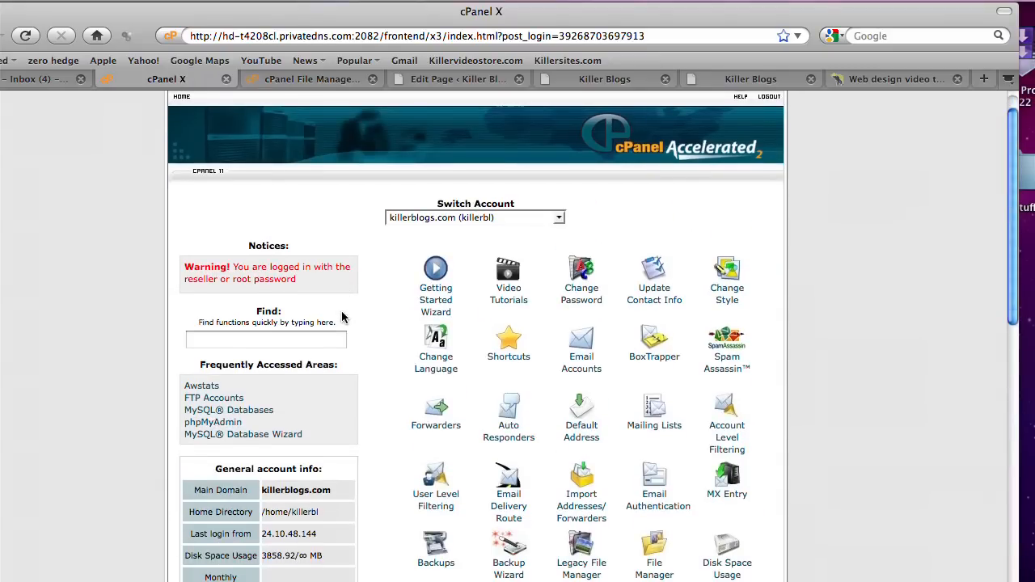
pyautogui.scroll(-3)
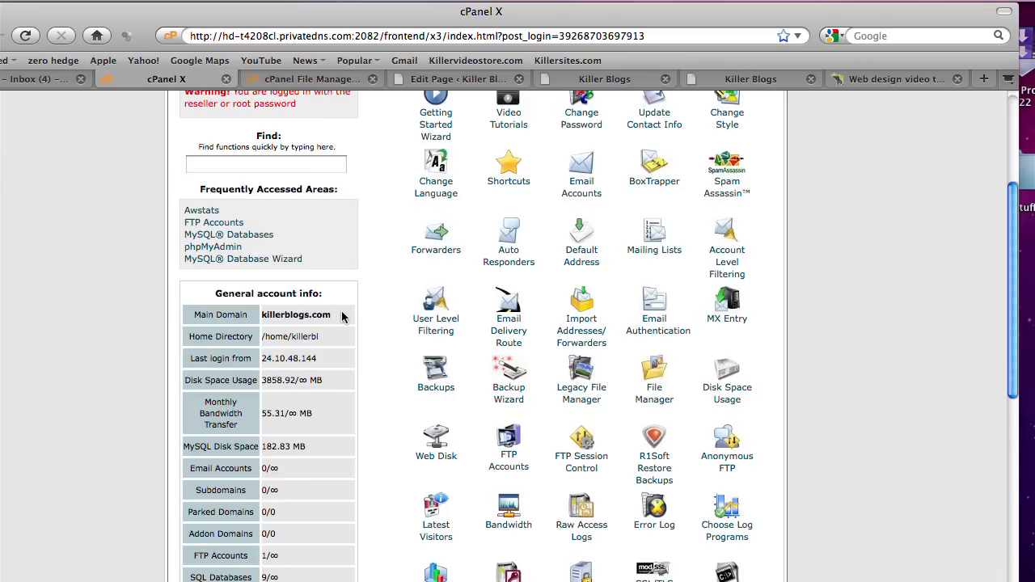
pyautogui.moveTo(372, 349)
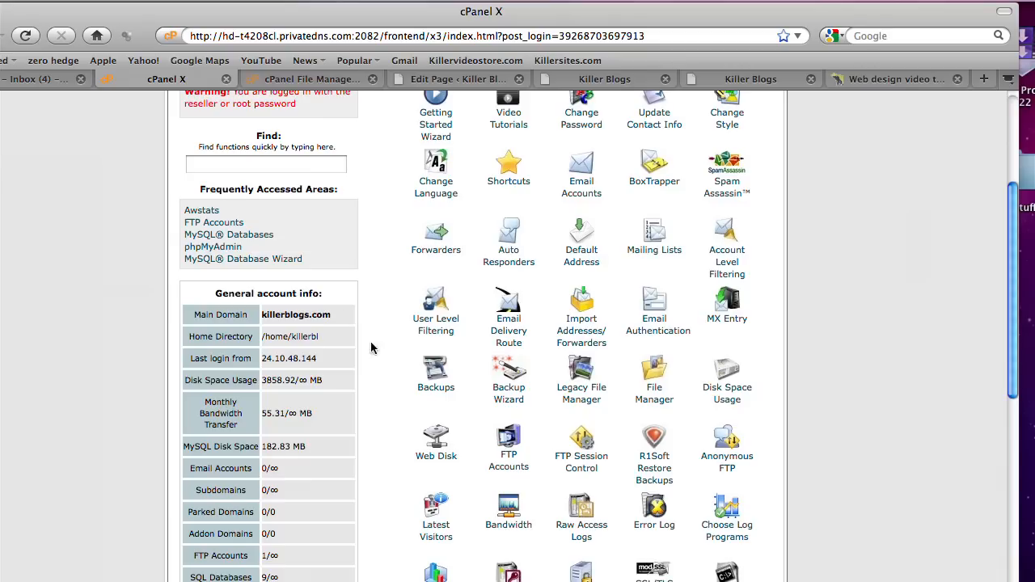
pyautogui.scroll(3)
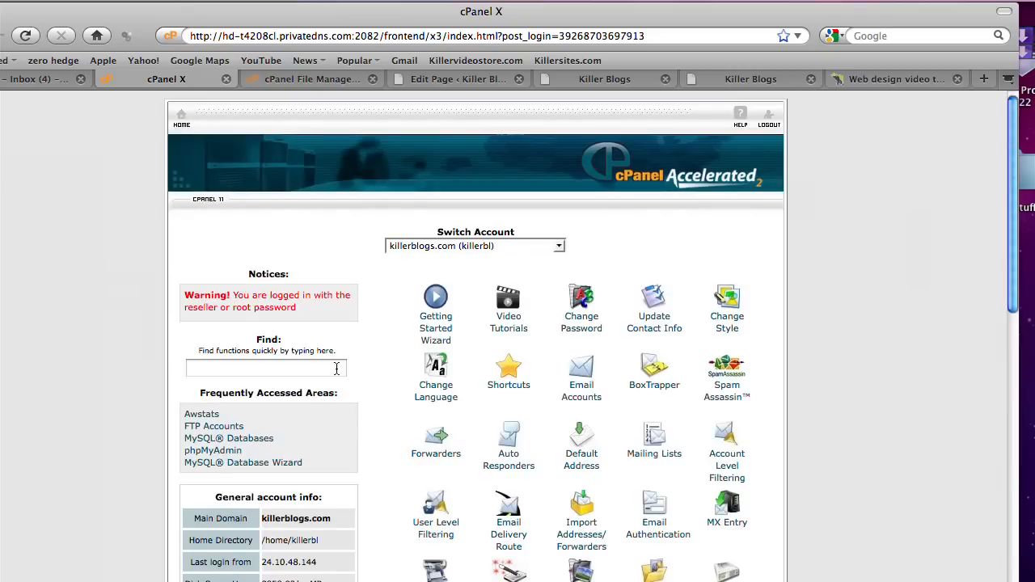
pyautogui.moveTo(804, 257)
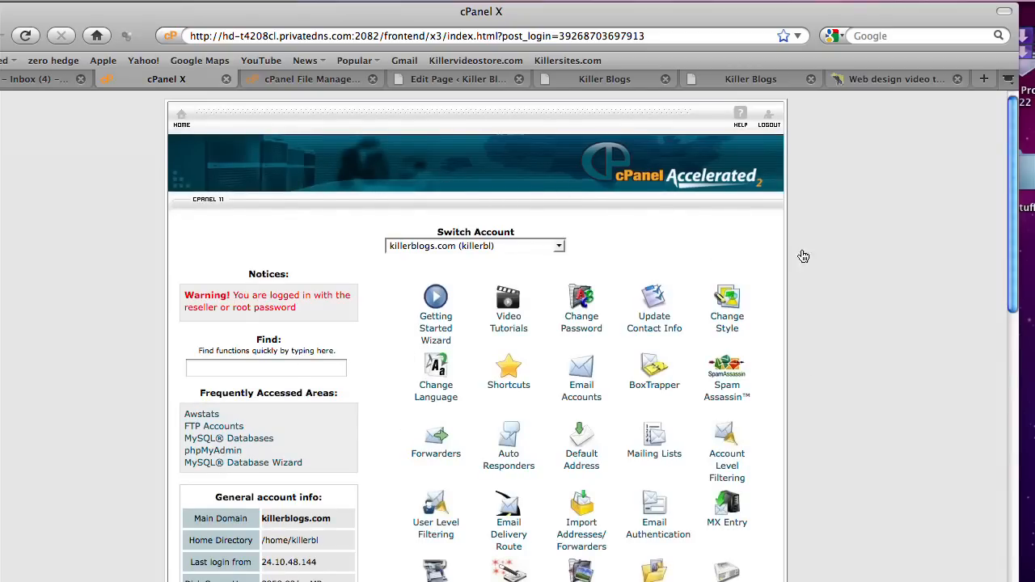
pyautogui.moveTo(872, 292)
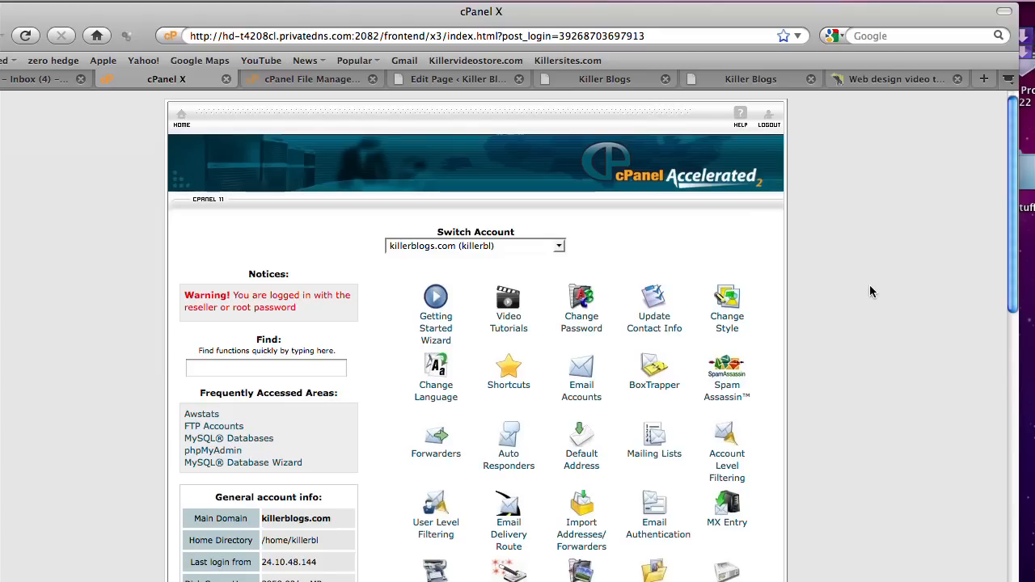
pyautogui.moveTo(753, 73)
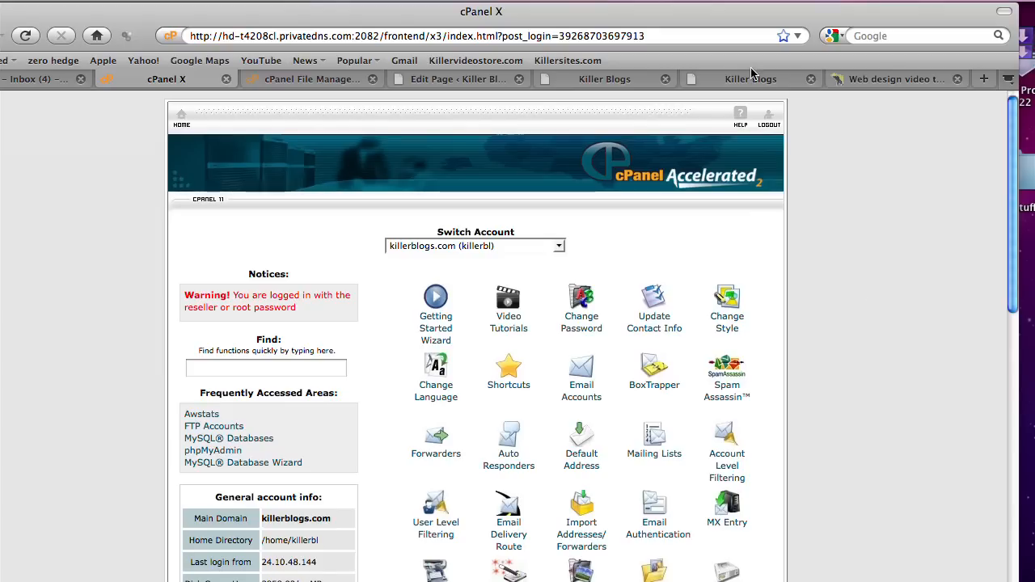
# Step: Glance at the KillerSites.com blog, then return to the live Killer Blogs homepage
pyautogui.click(751, 79)
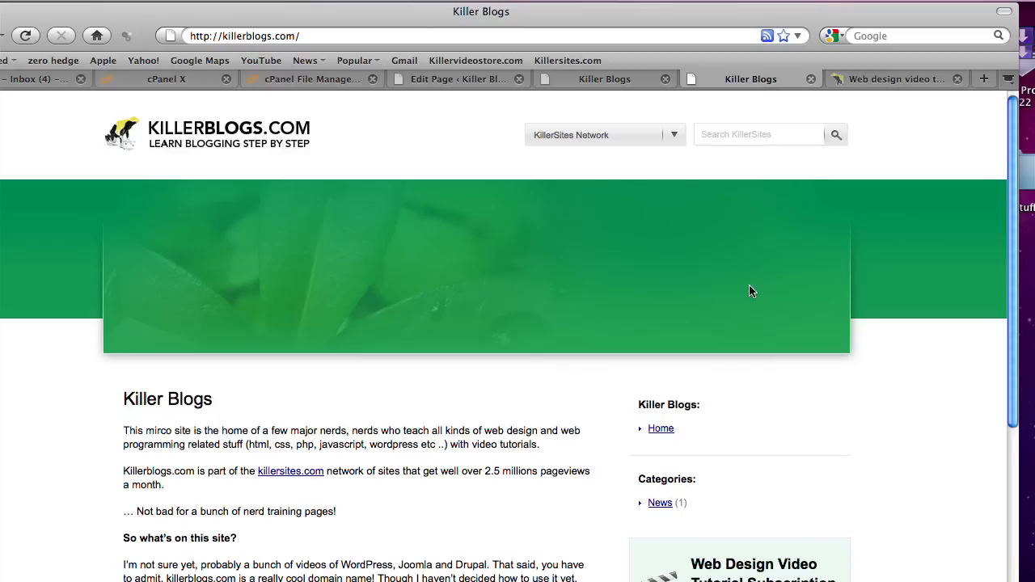
pyautogui.click(750, 78)
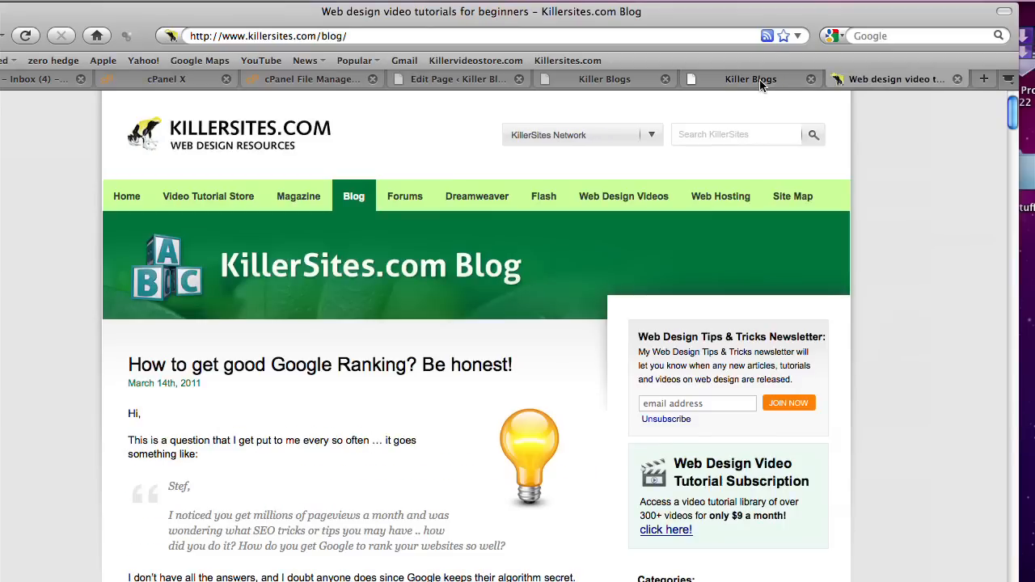
pyautogui.click(750, 78)
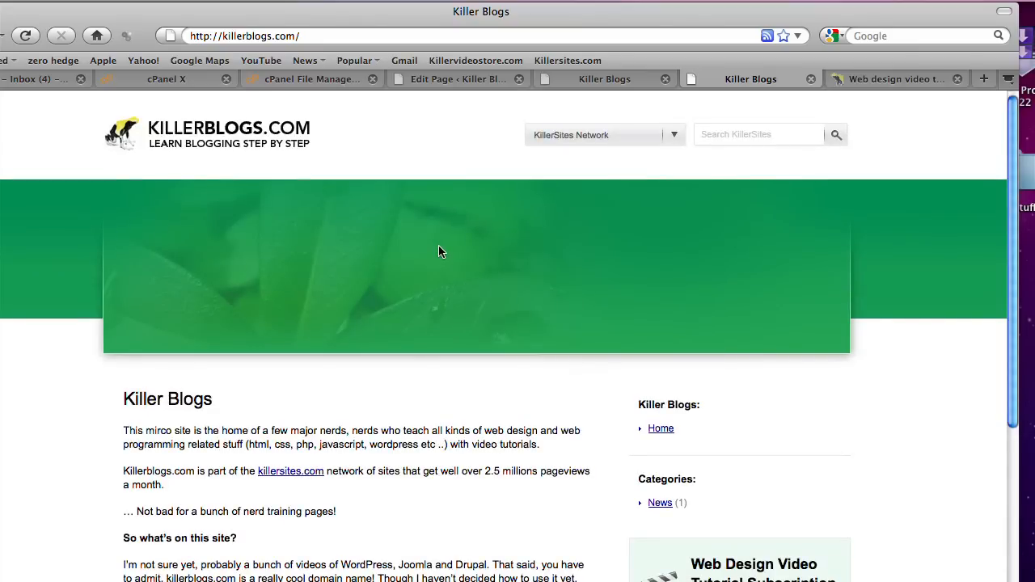
pyautogui.moveTo(785, 14)
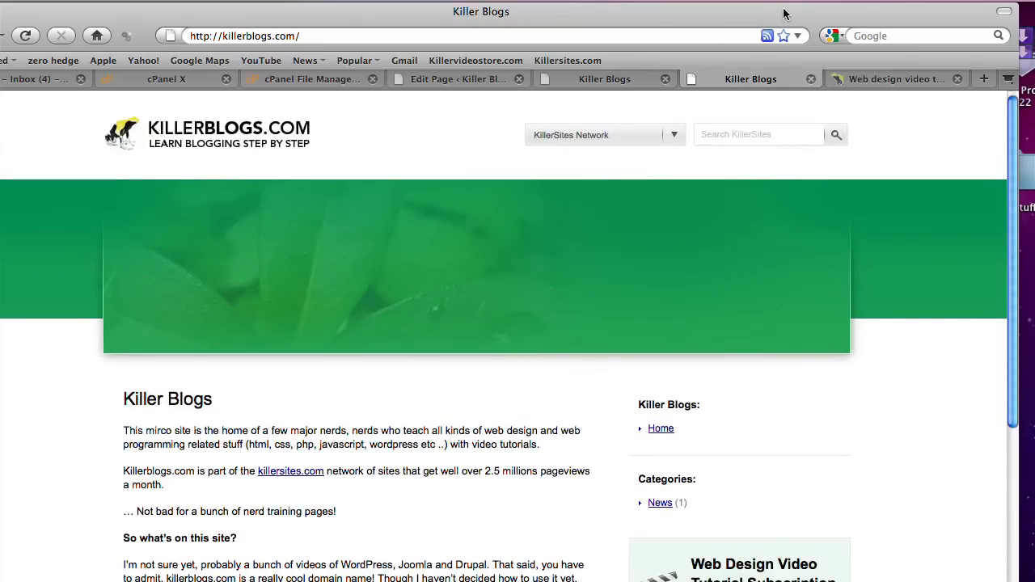